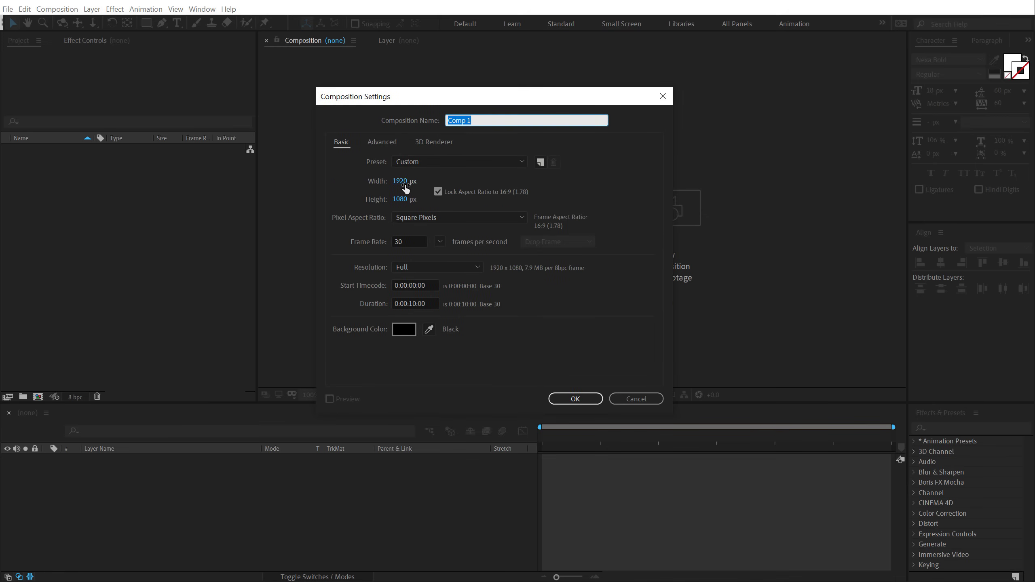
mouse_move(403, 199)
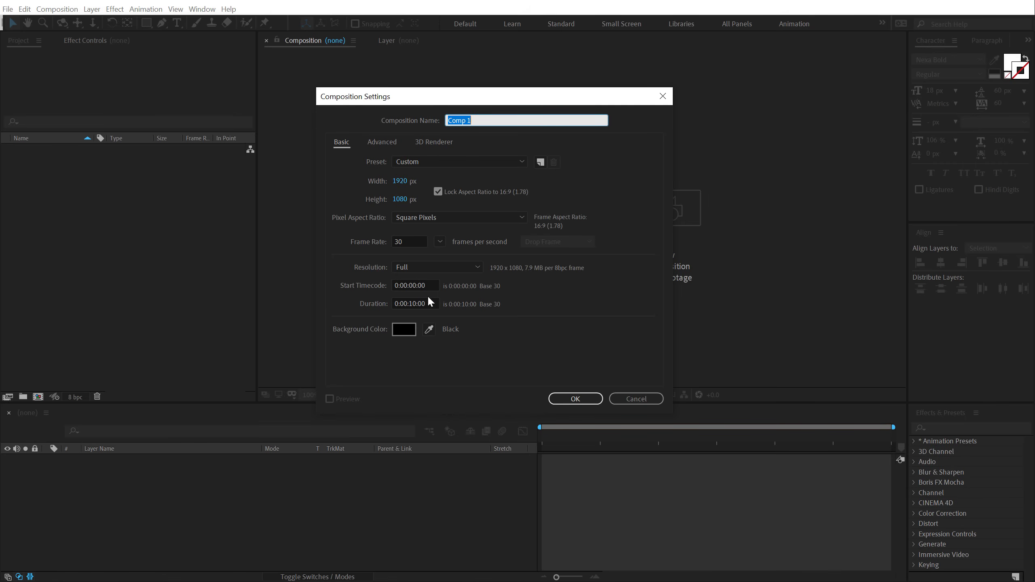
Name the first new composition 'Render' and the second 'Lines', both 1920×1080, 10 s.
type("R")
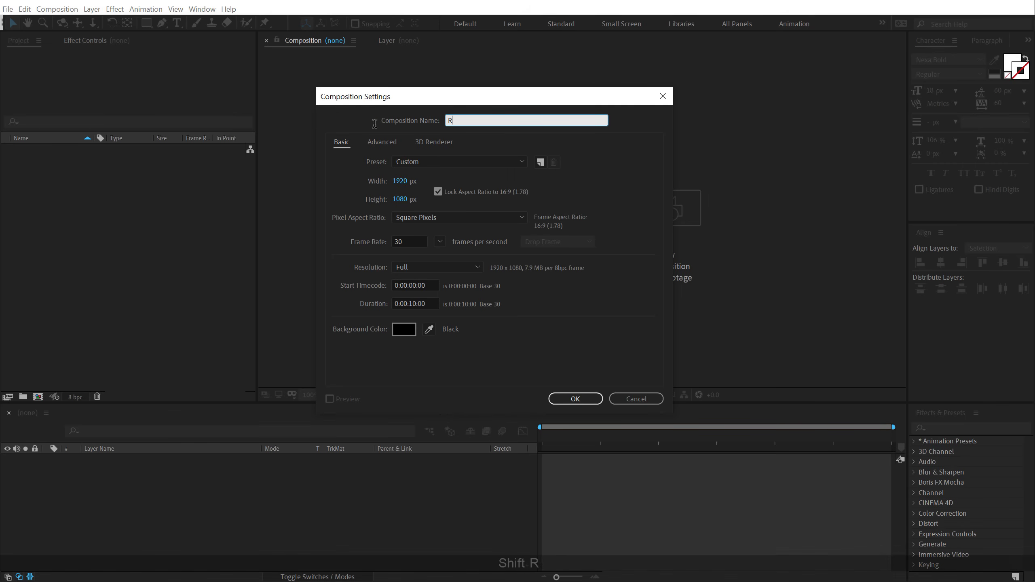
type("ender")
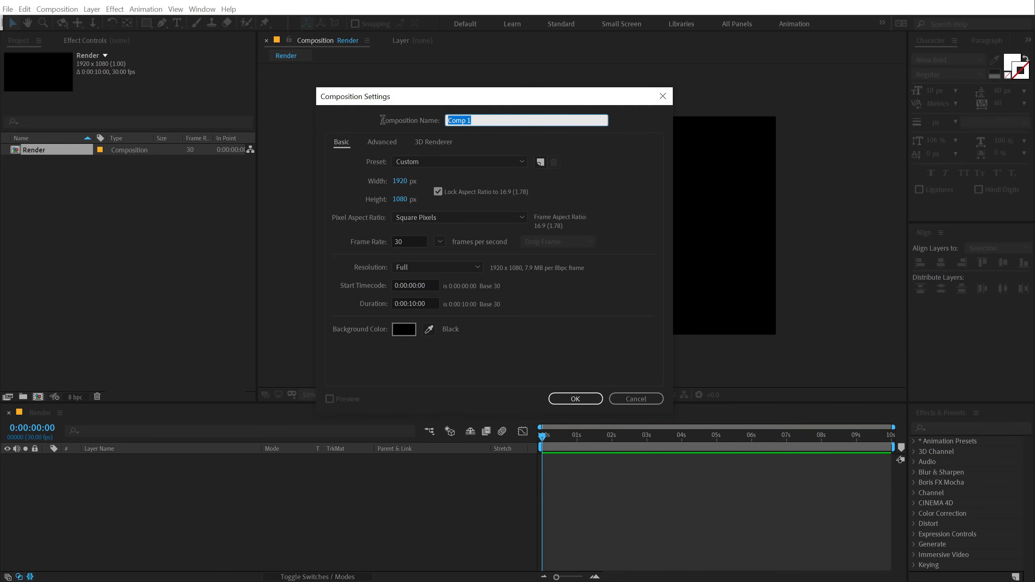
type("Lines")
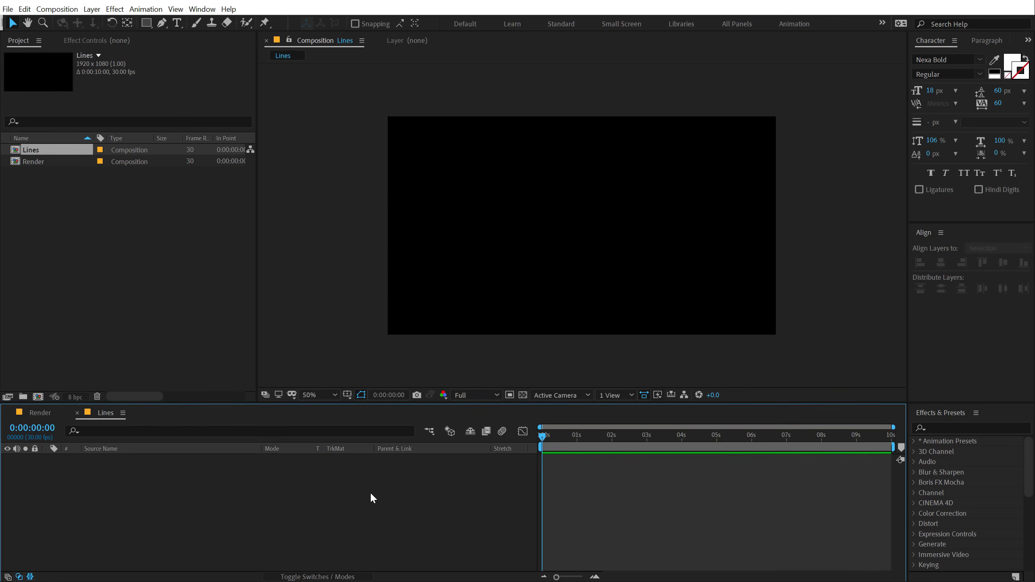
Add a full-frame black solid named 'Fractal' to the Lines composition.
key("ctrl+y")
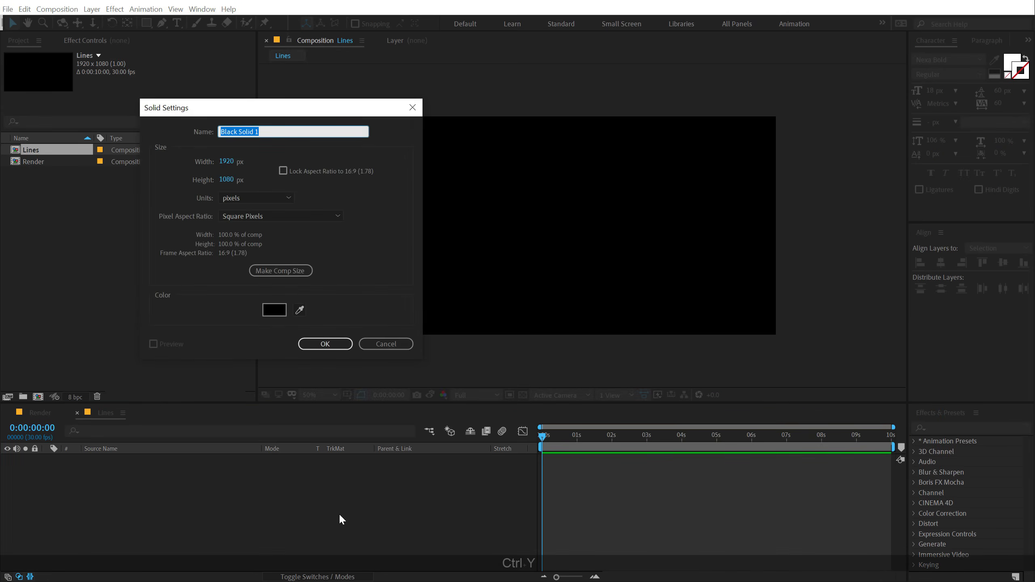
type("Fractal")
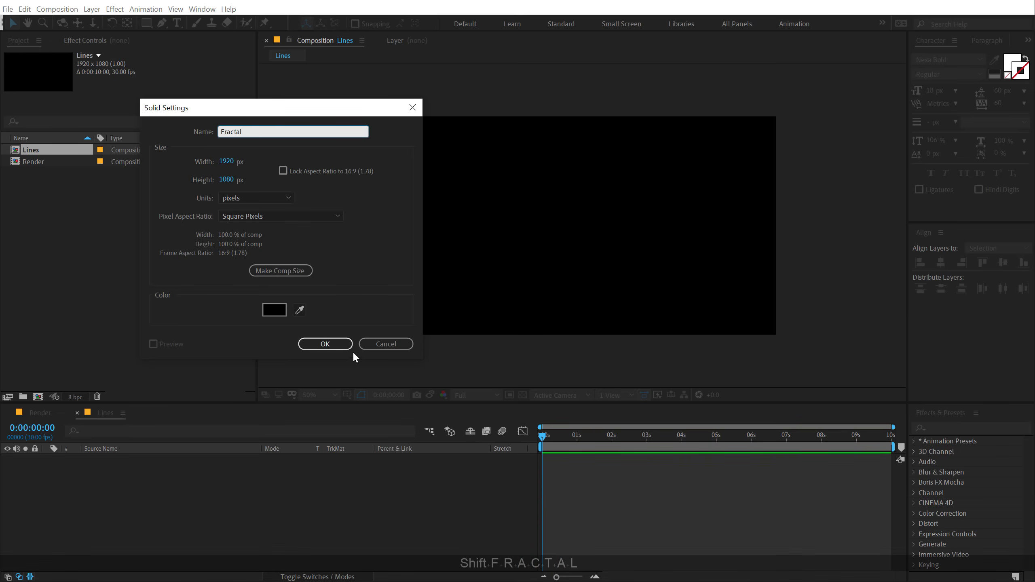
left_click(324, 343)
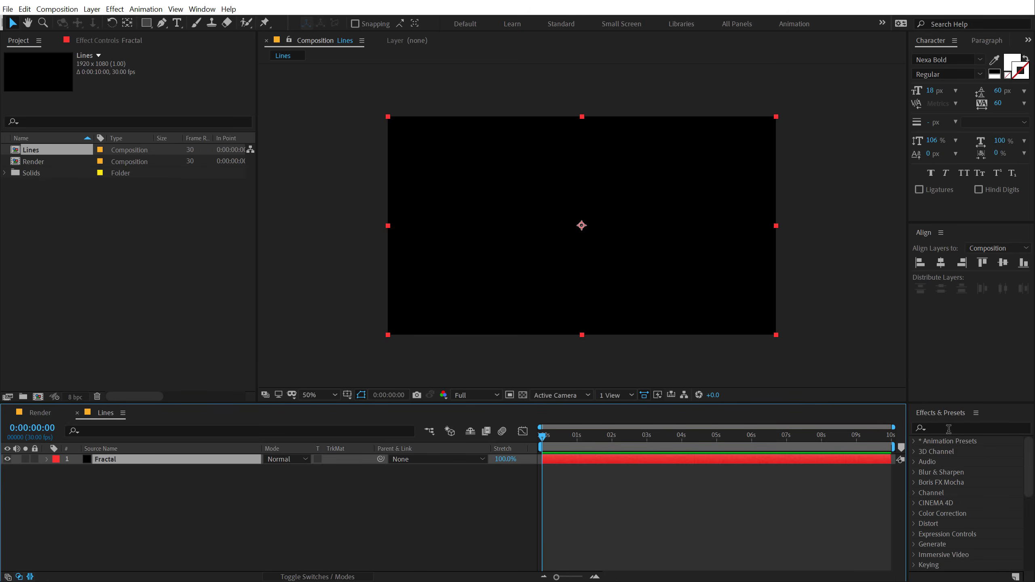
Apply Fractal Noise to the solid with Linear noise, contrast 350, brightness -100, overflow Clip.
type("fract")
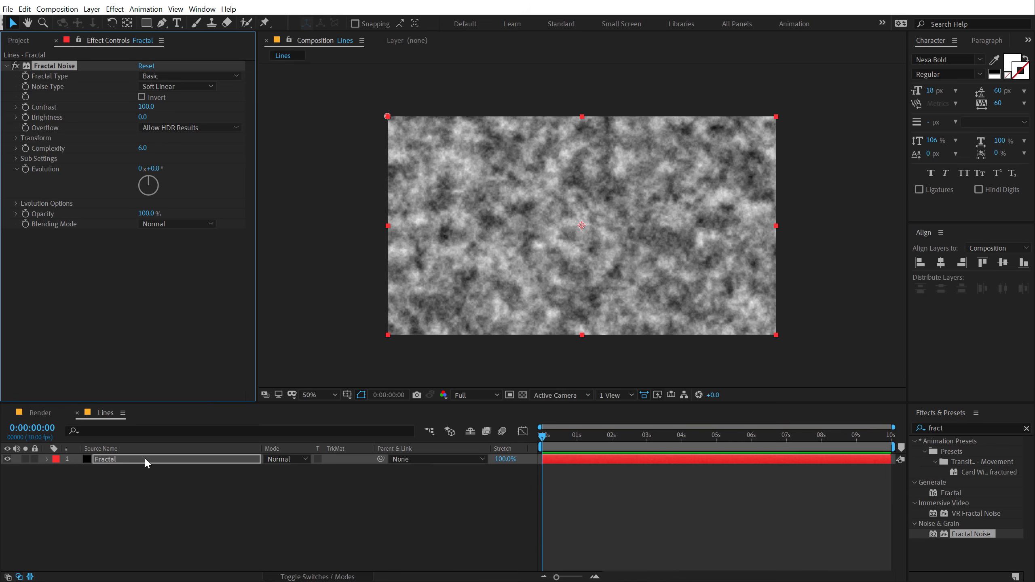
mouse_move(152, 459)
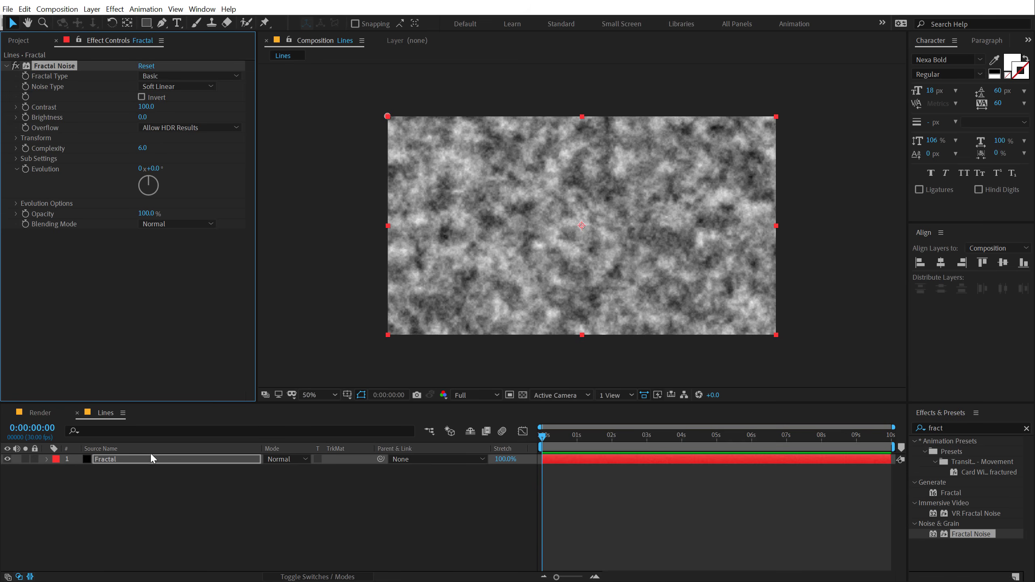
mouse_move(170, 143)
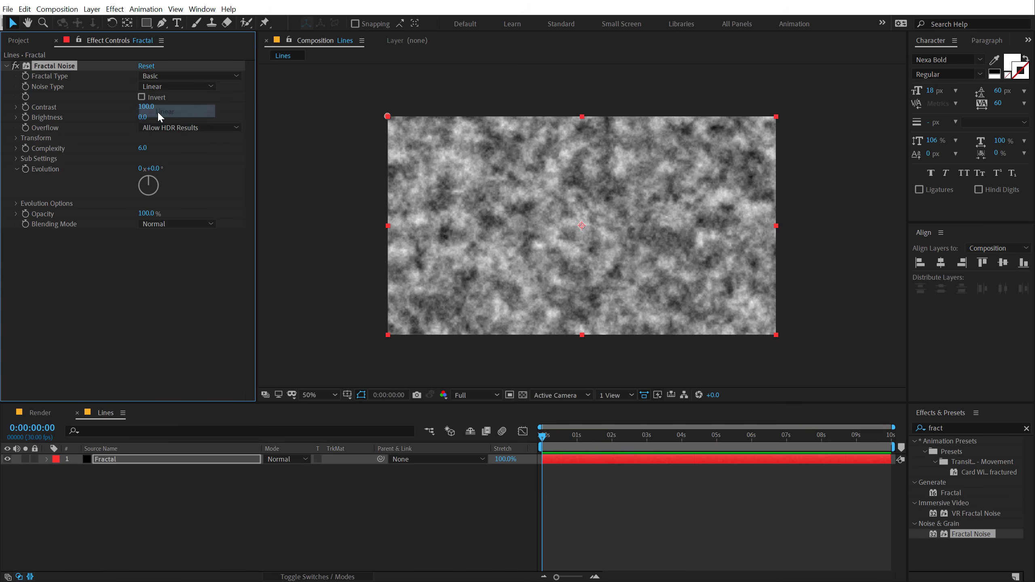
left_click(147, 106)
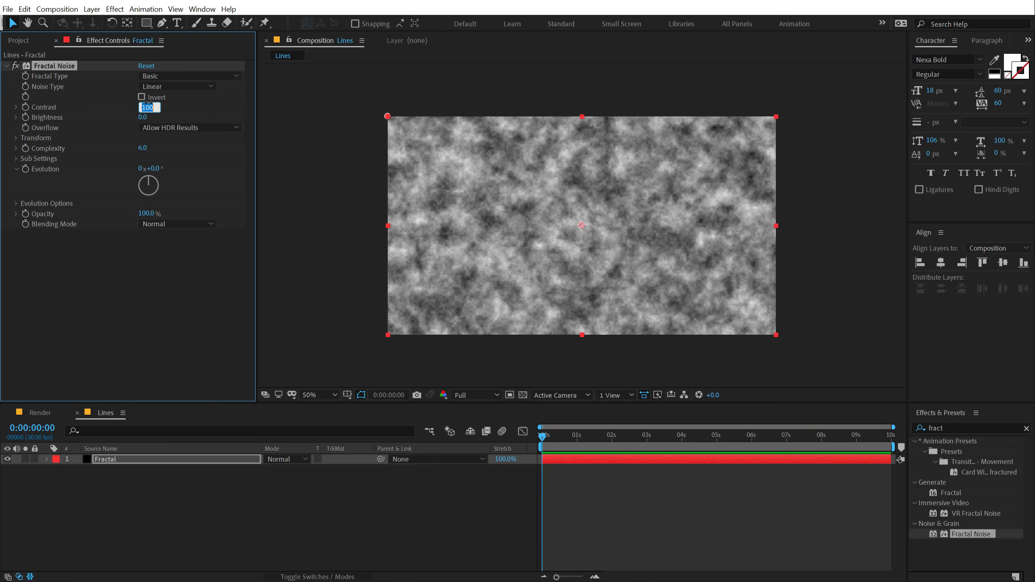
type("350.")
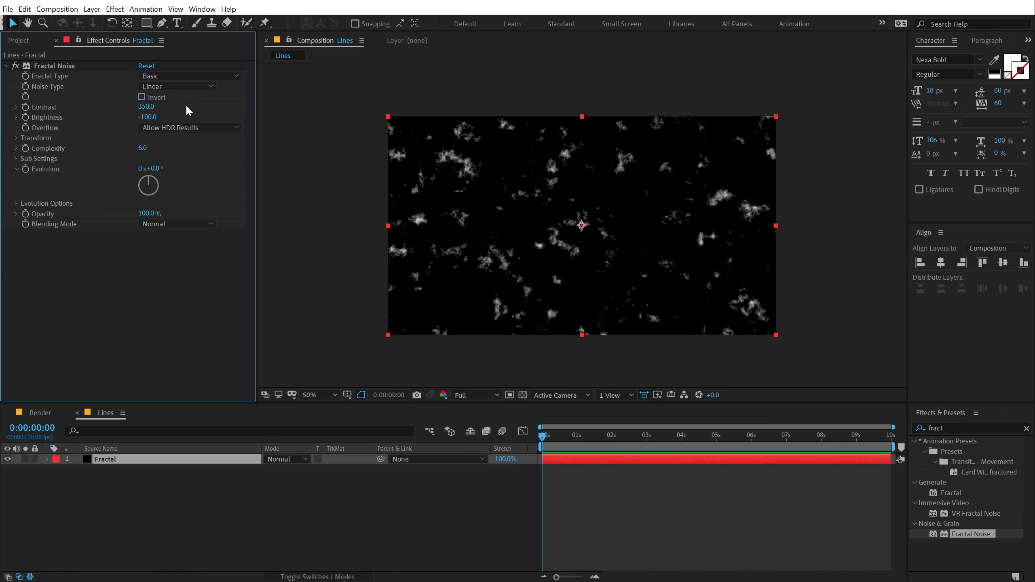
mouse_move(210, 121)
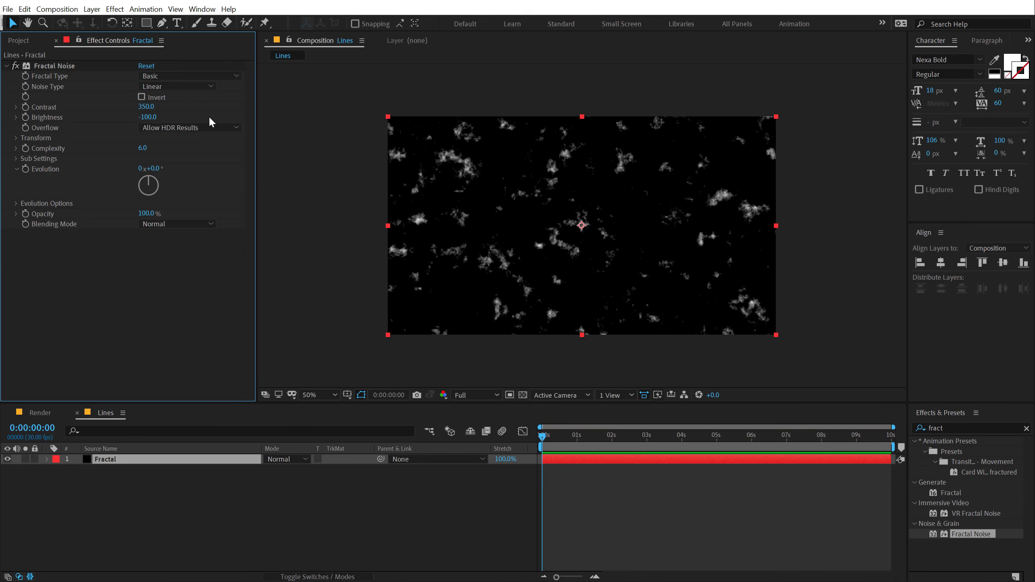
mouse_move(138, 138)
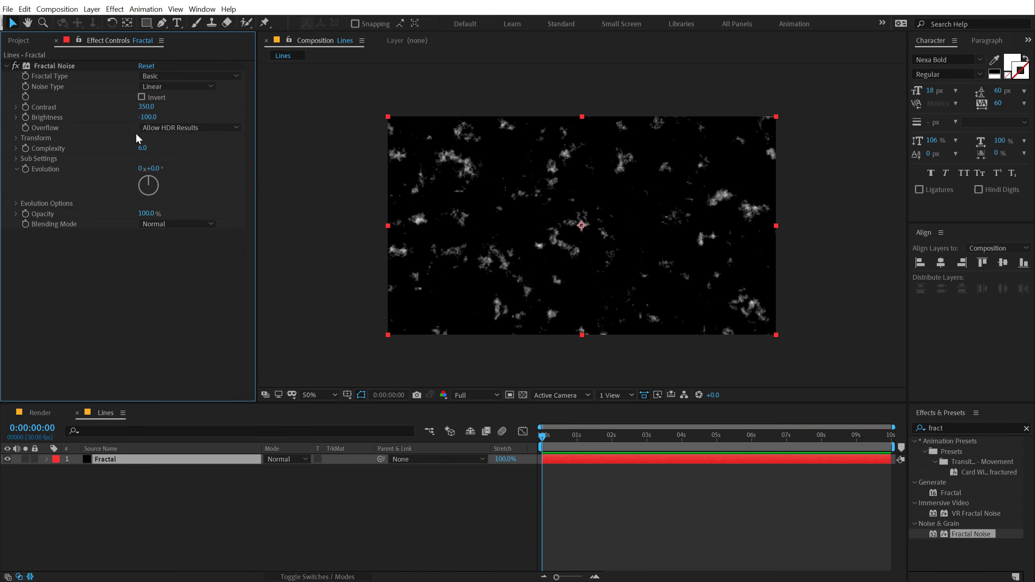
left_click(189, 128)
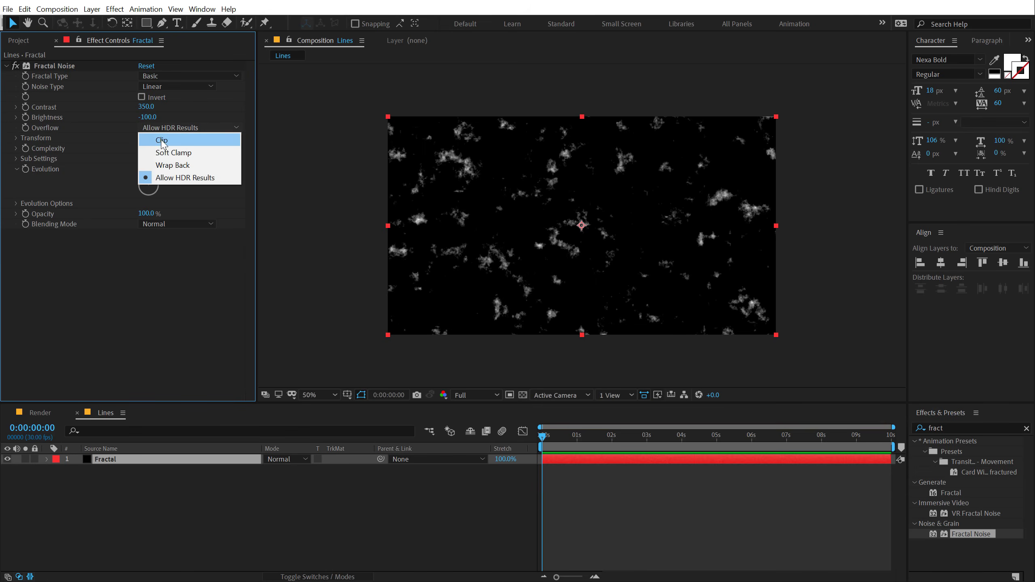
left_click(161, 139)
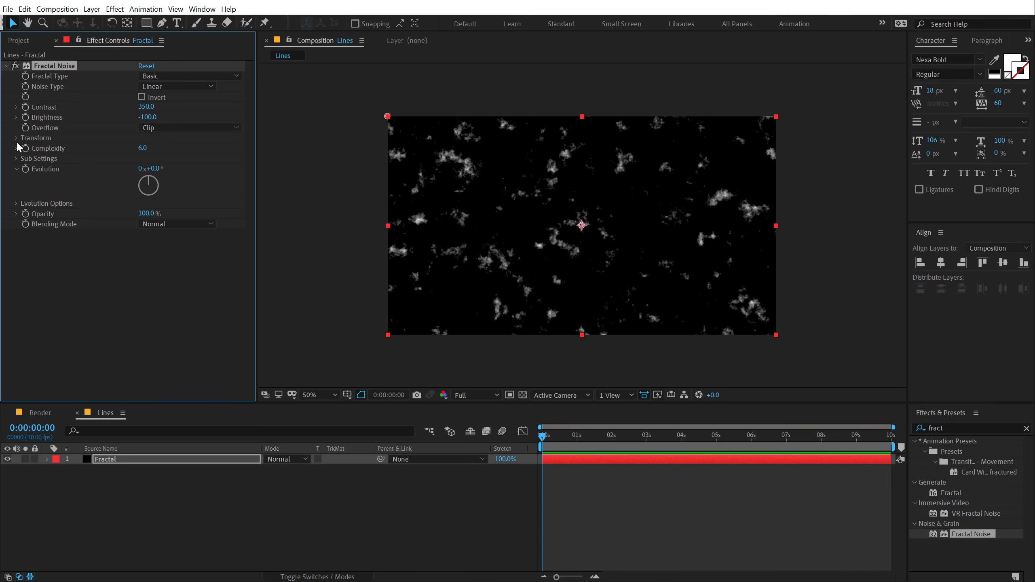
Stretch the noise vertically: uniform scaling off, width 3, height 300, complexity 1, evolution 295°.
left_click(16, 138)
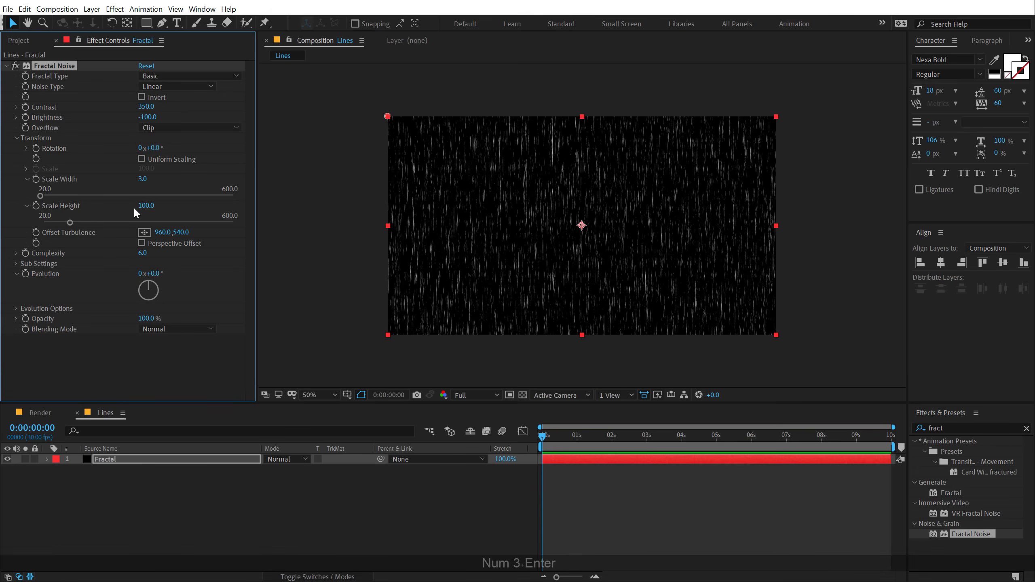
type("300")
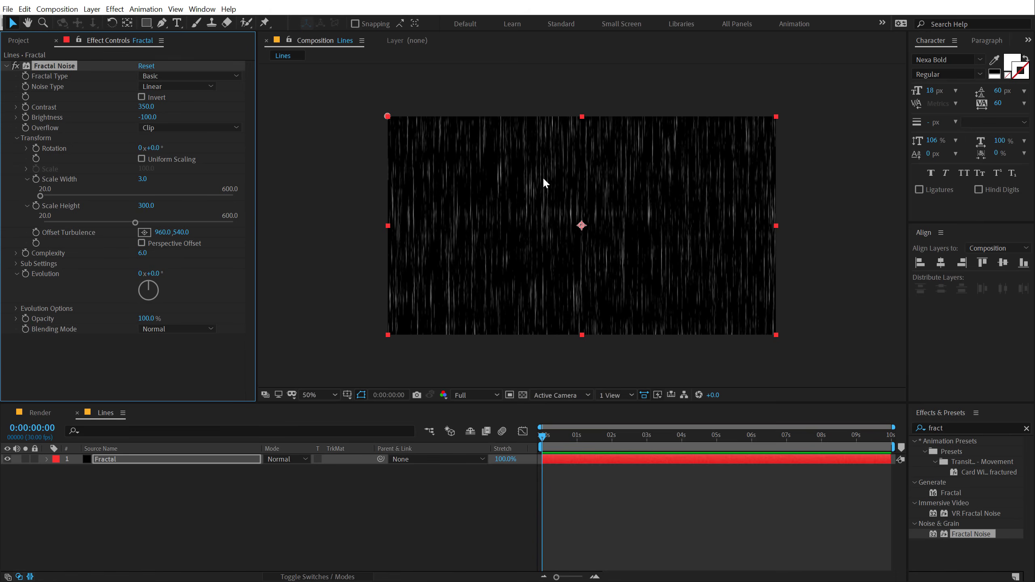
mouse_move(91, 241)
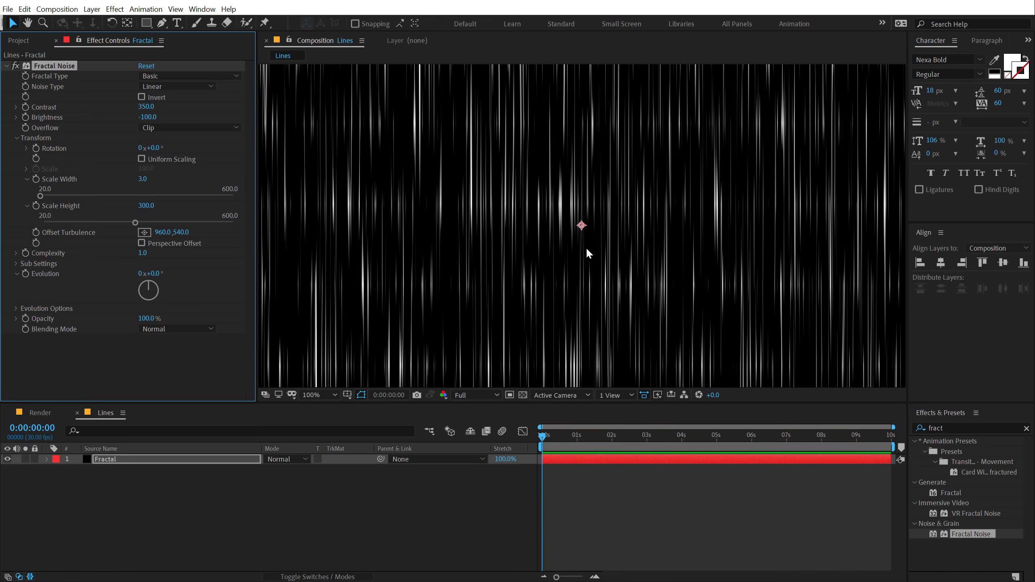
left_click(319, 394)
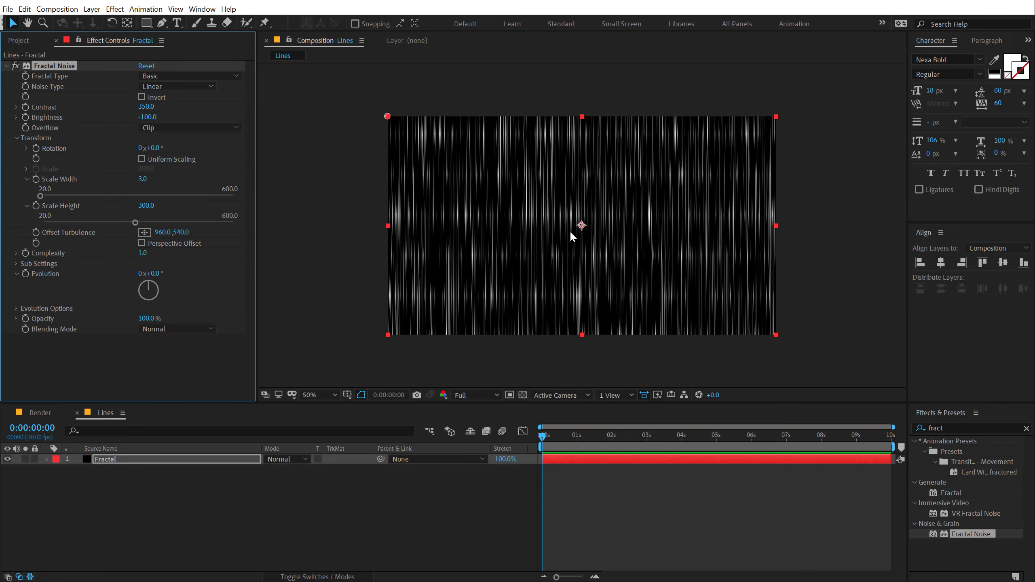
mouse_move(636, 207)
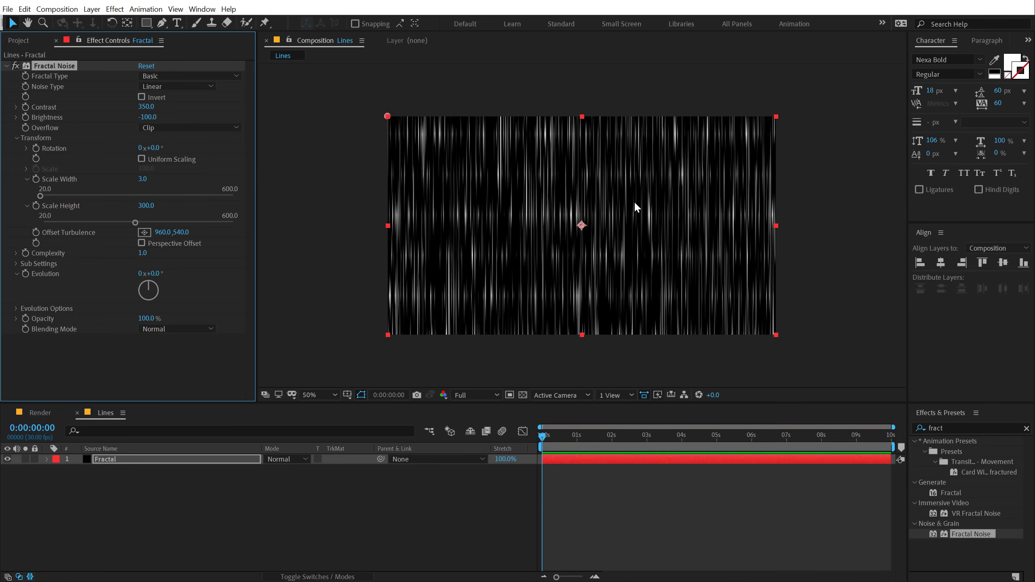
mouse_move(269, 273)
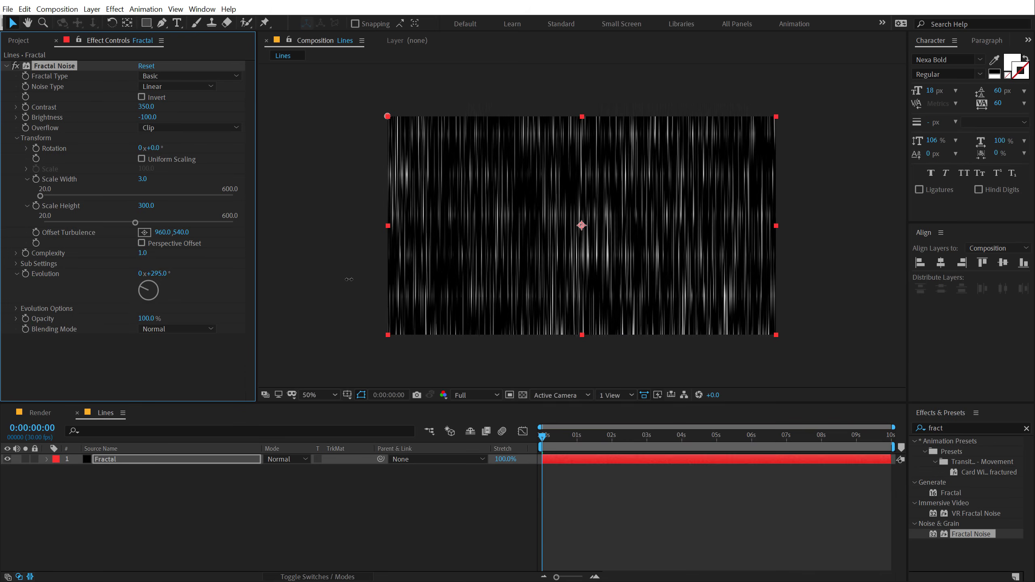
Drive the noise Evolution with the expression time*100 for continuous animation.
key("ctrl+z")
type("time")
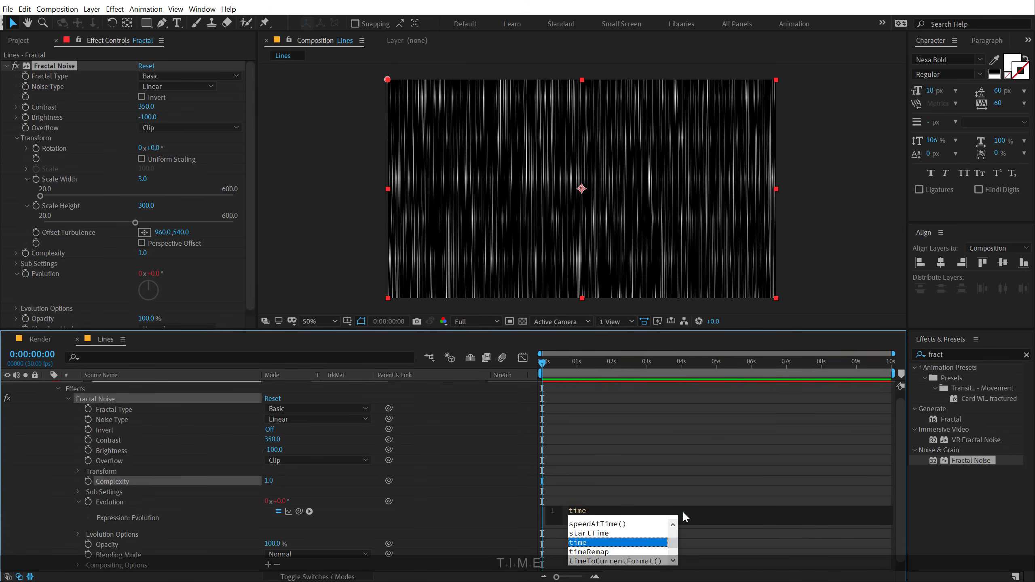
type("*100")
left_click(973, 355)
type("fas")
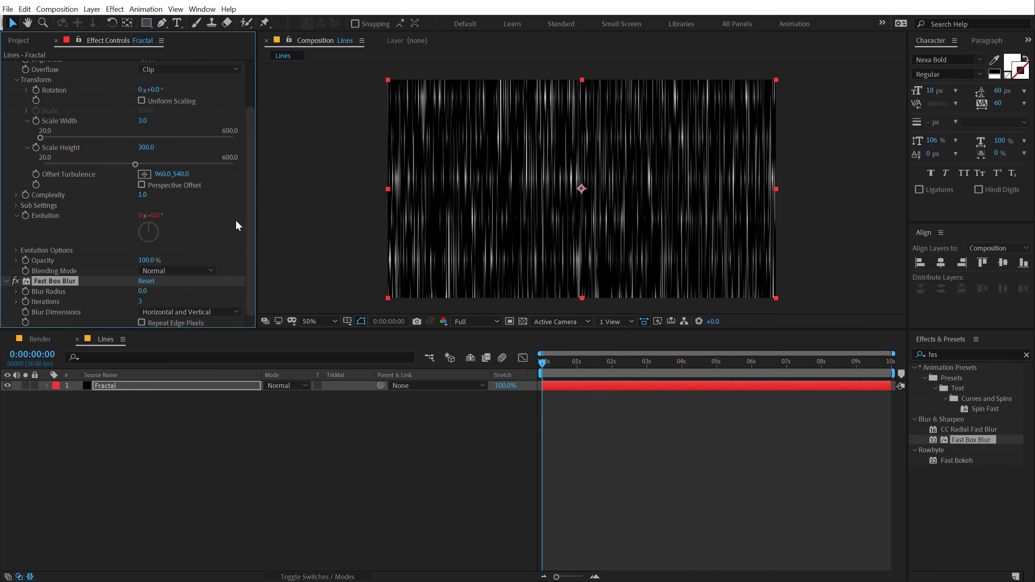
mouse_move(216, 217)
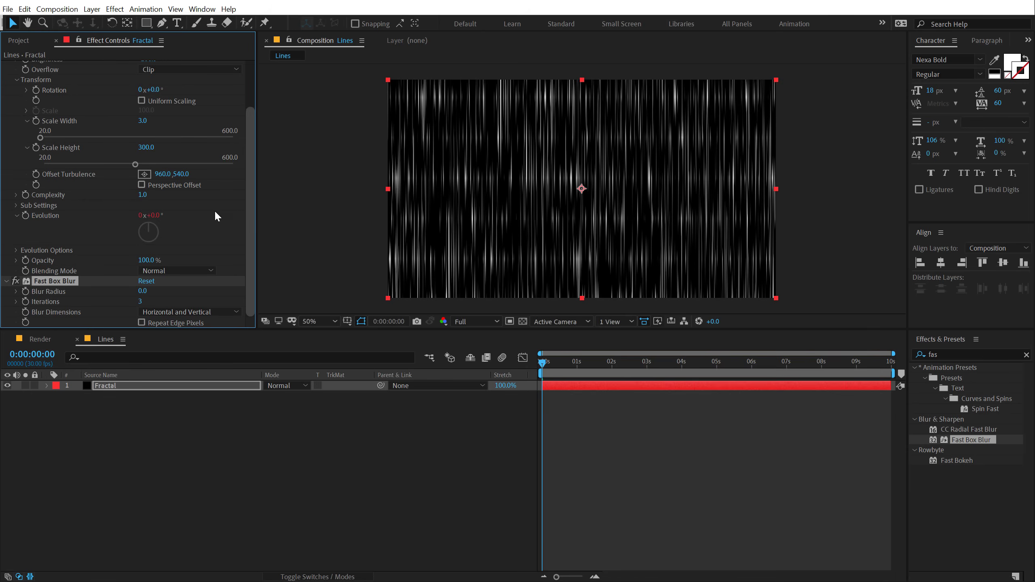
Set Fast Box Blur to Vertical, radius 100, Repeat Edge Pixels on, and collapse Fractal Noise.
left_click(188, 311)
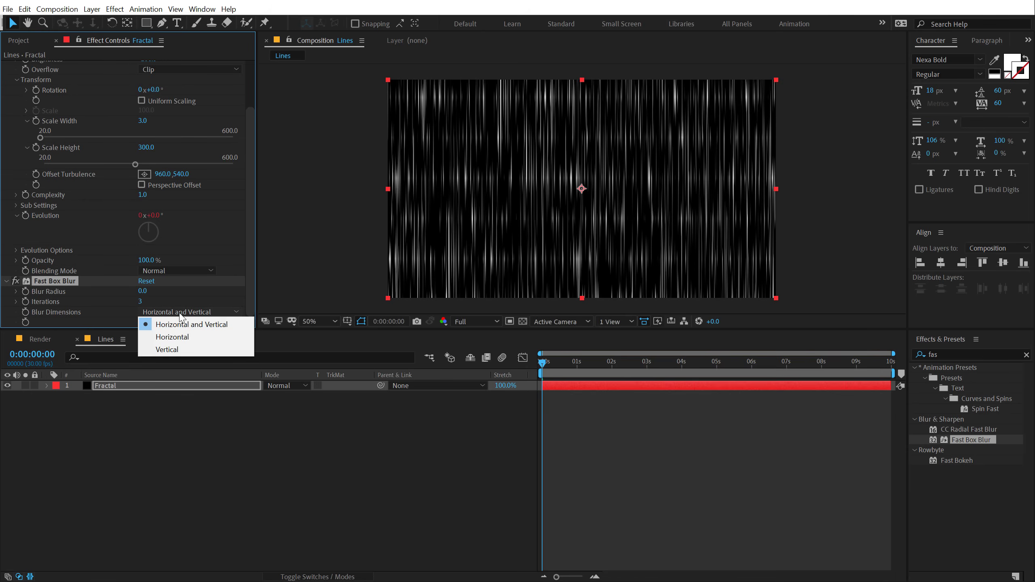
left_click(167, 349)
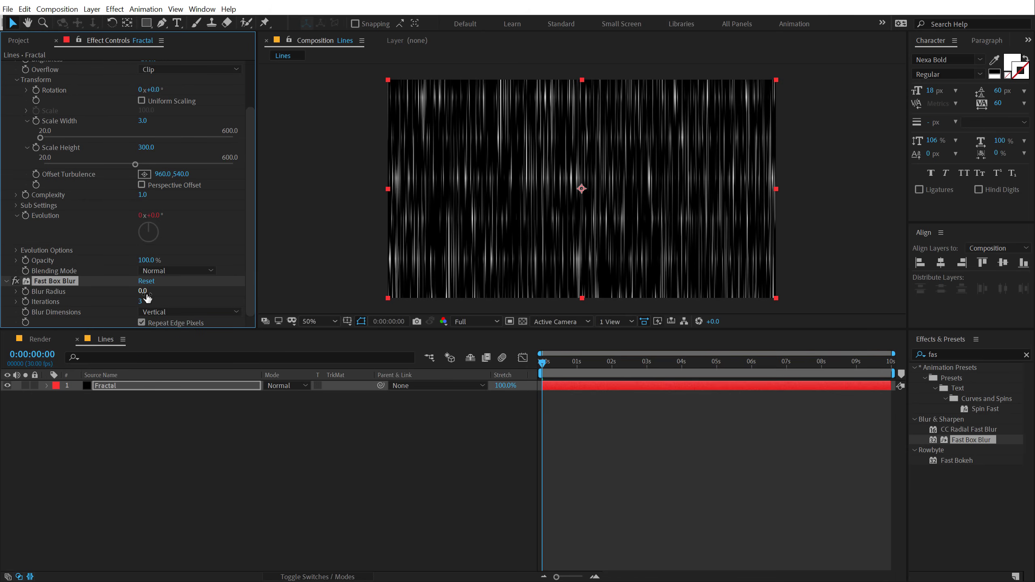
type("100")
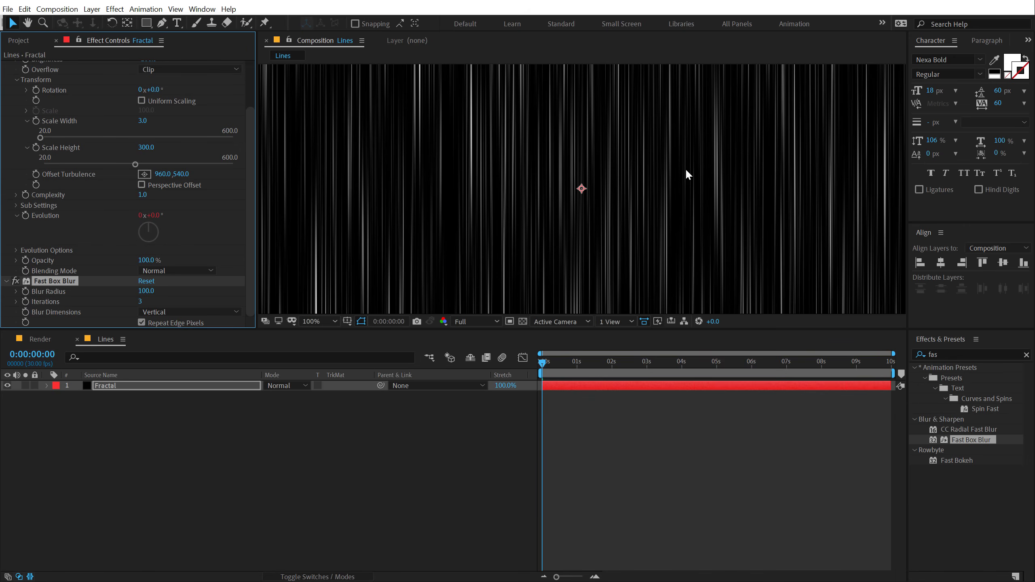
left_click(318, 322)
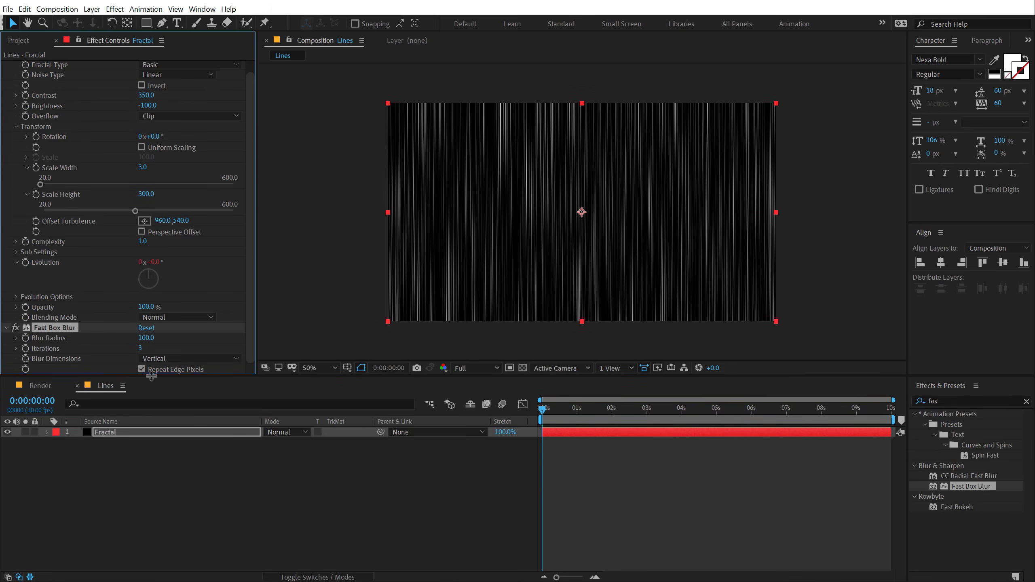
left_click(6, 65)
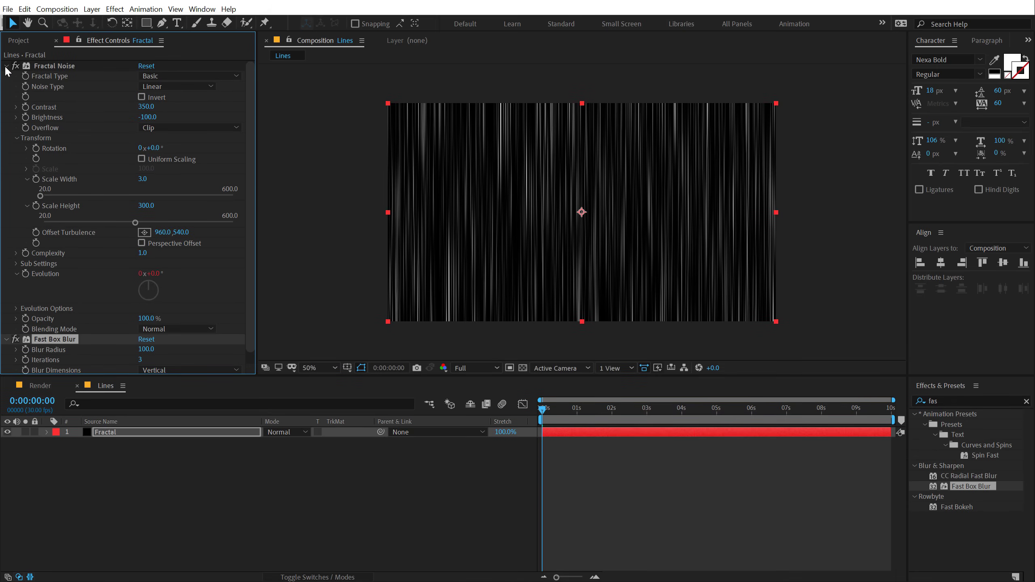
left_click(6, 65)
type("mosa")
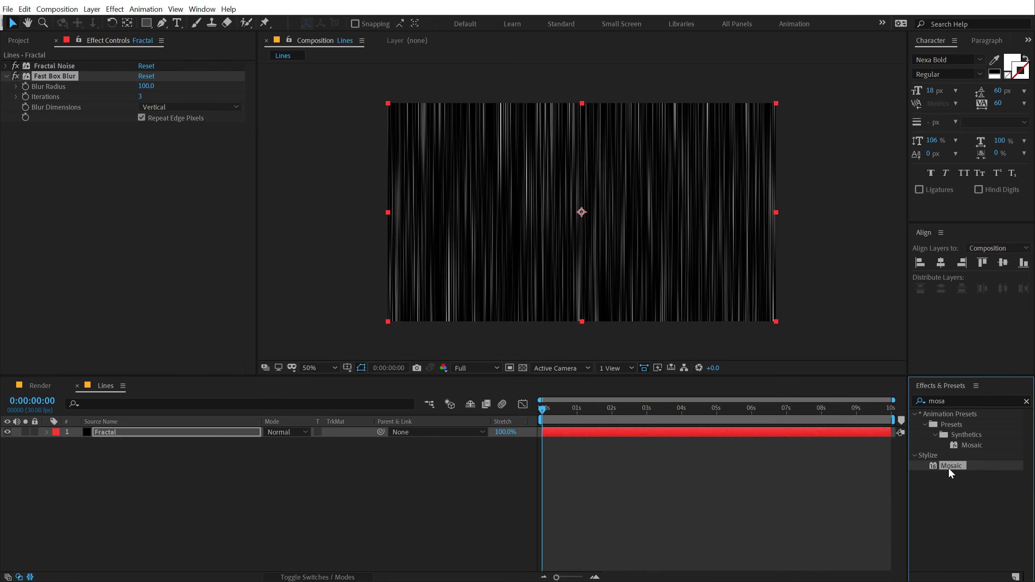
Add Mosaic with Sharp Colors, 250 horizontal and 200 vertical blocks, and inspect the stripes.
double_click(951, 466)
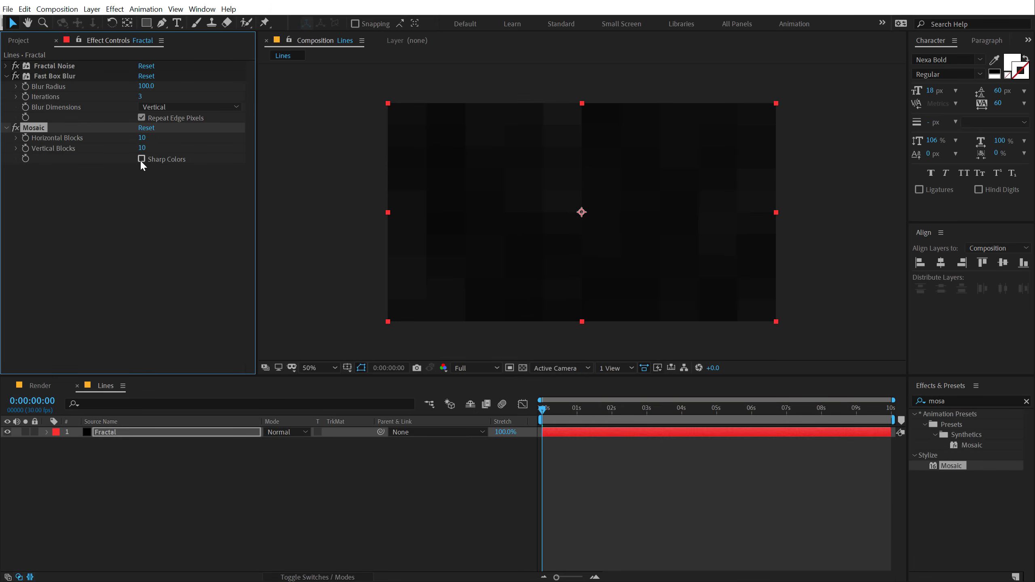
left_click(141, 159)
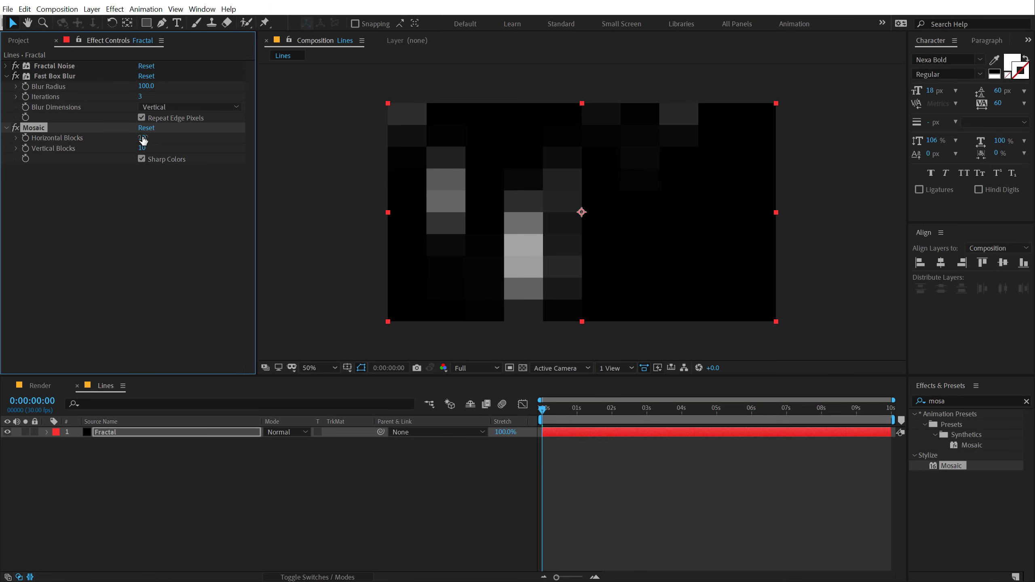
type("250")
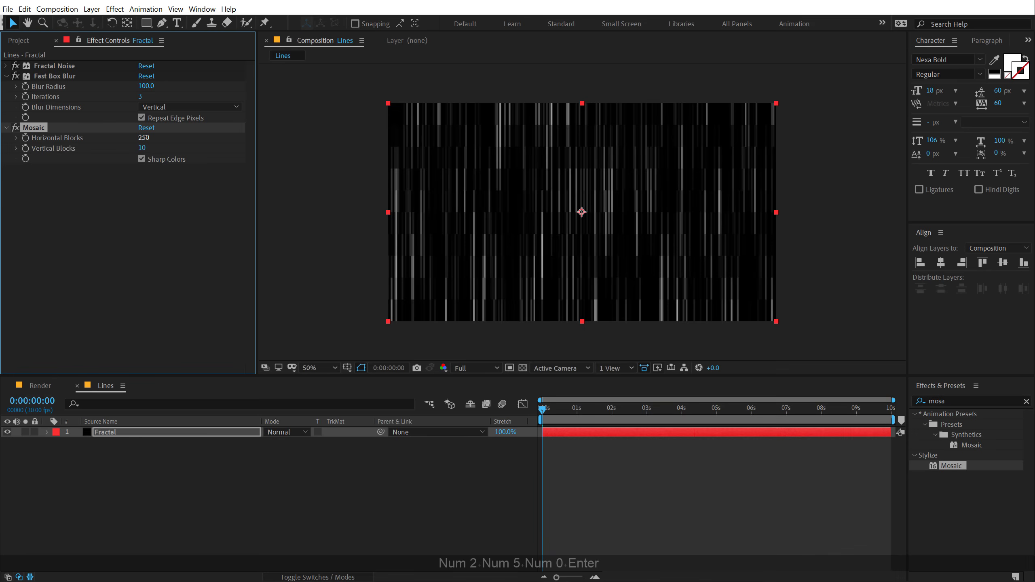
left_click(143, 148)
type("200")
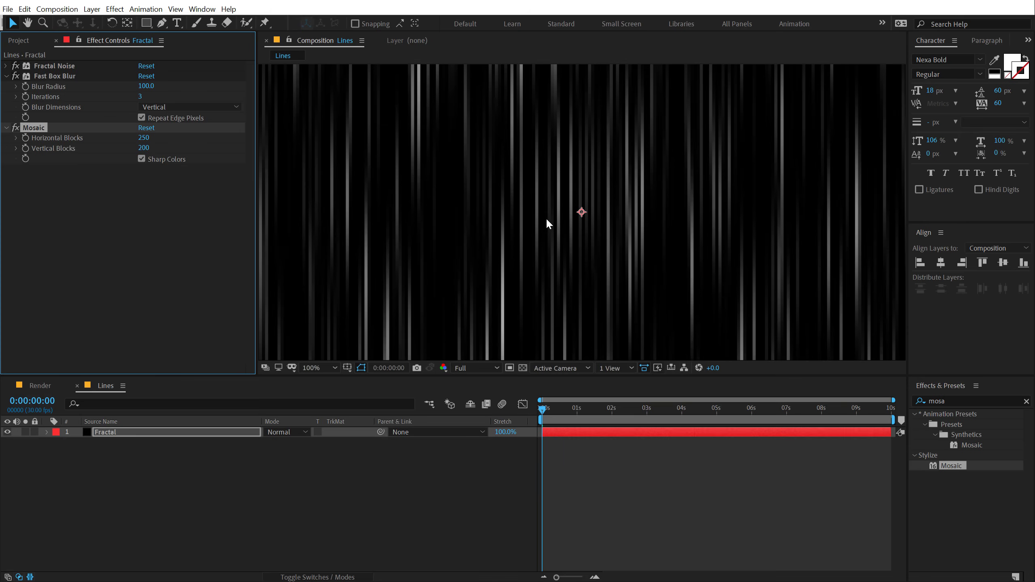
left_click(310, 368)
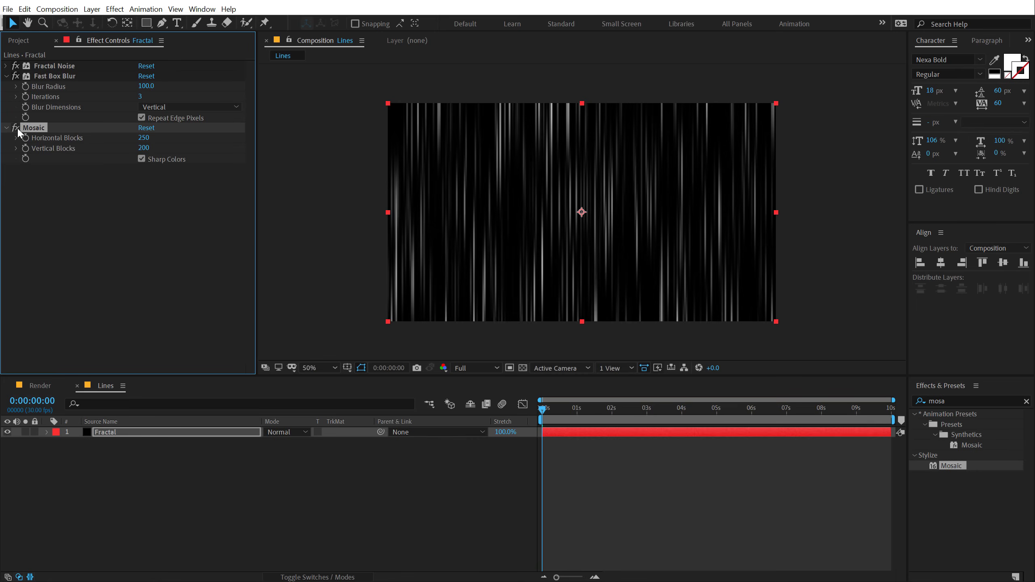
mouse_move(459, 217)
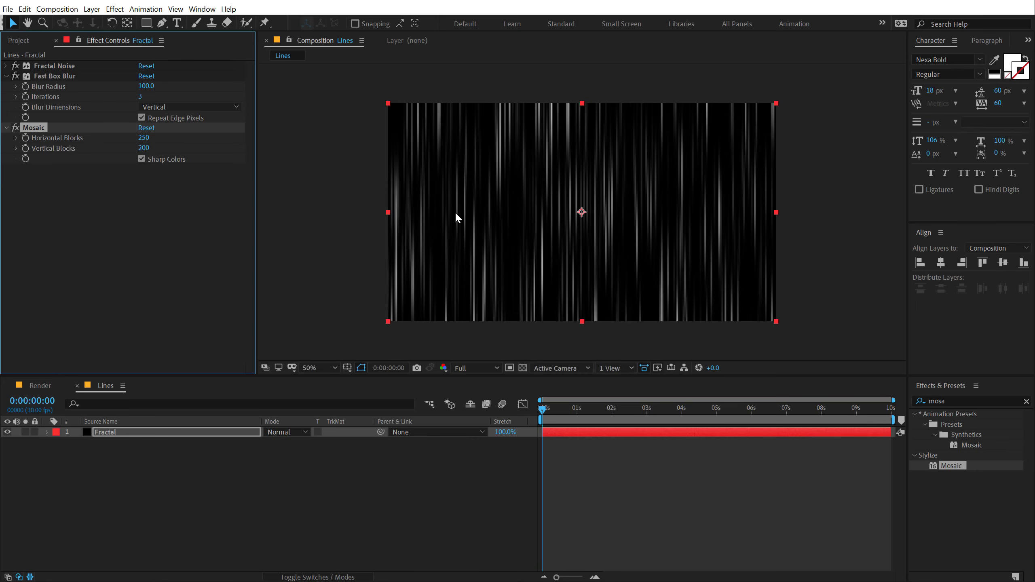
left_click(320, 368)
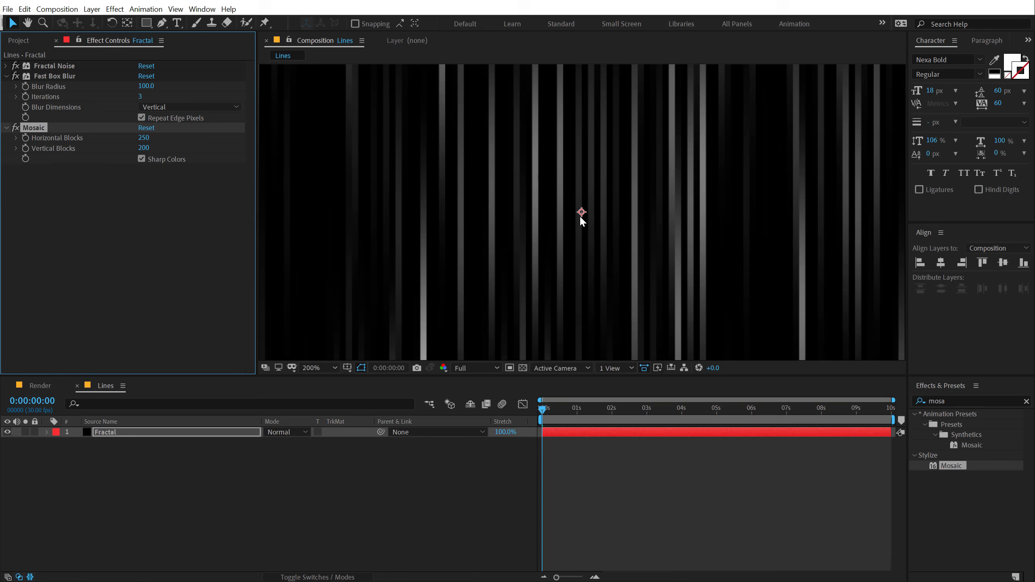
mouse_move(474, 211)
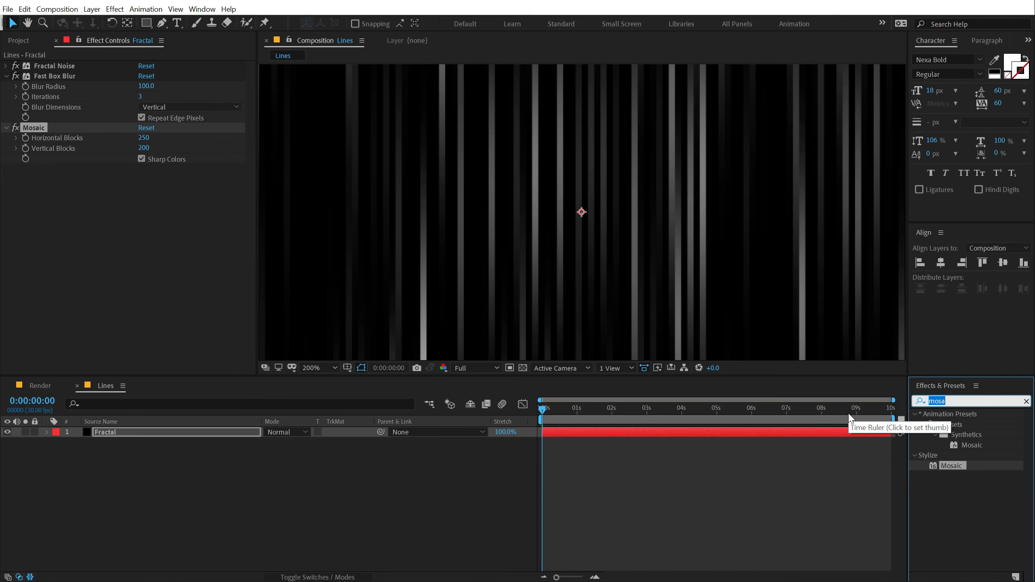
Add a Grid effect multiplied over the streaks, height 1300, anchor shifted to hide horizontal lines.
type("grid")
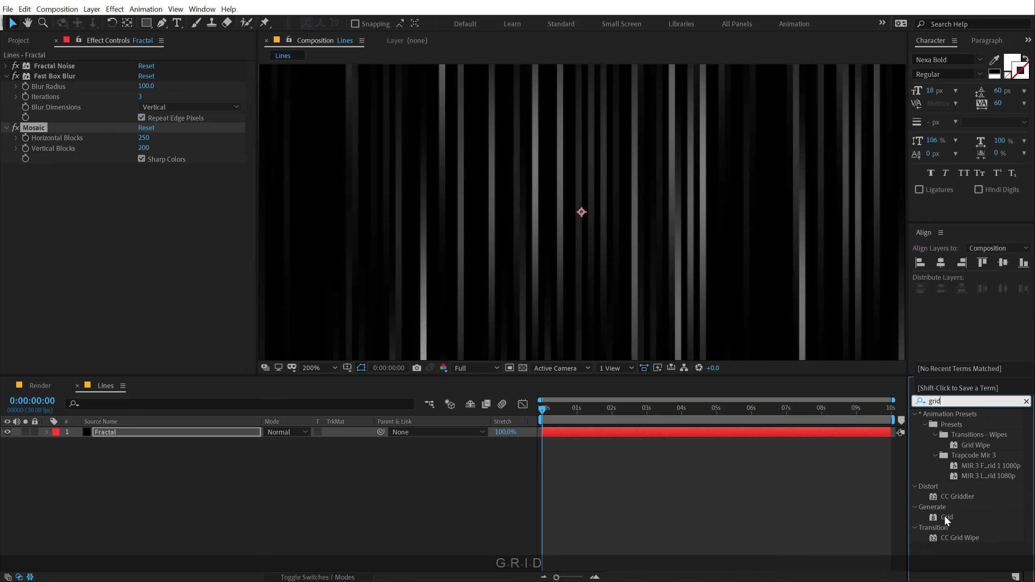
double_click(947, 517)
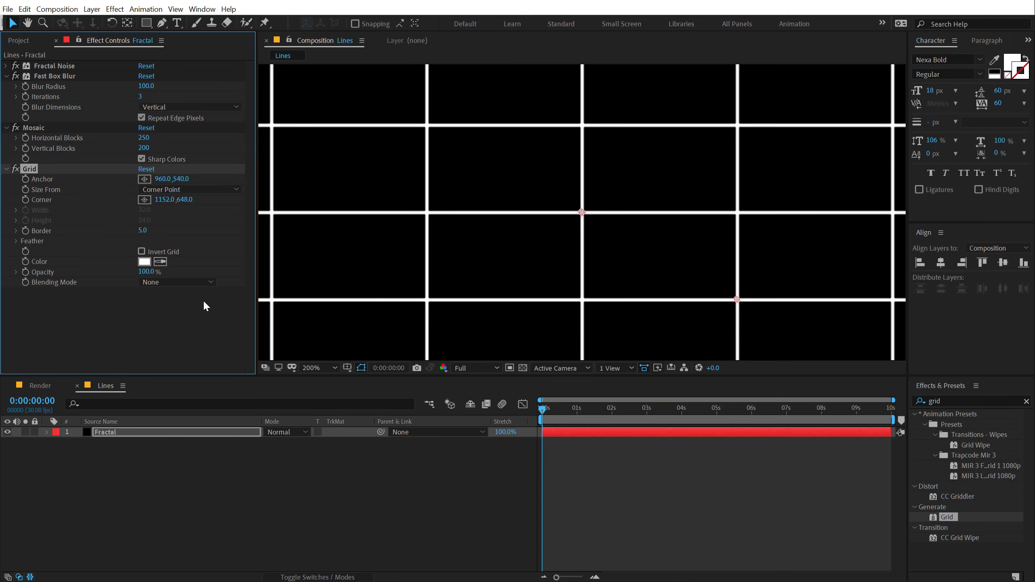
left_click(178, 282)
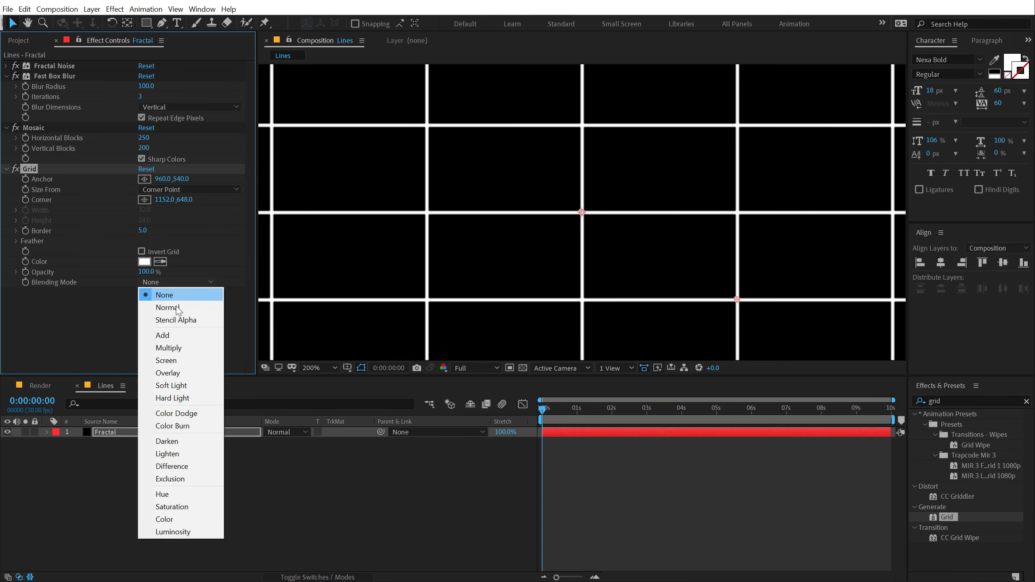
left_click(167, 361)
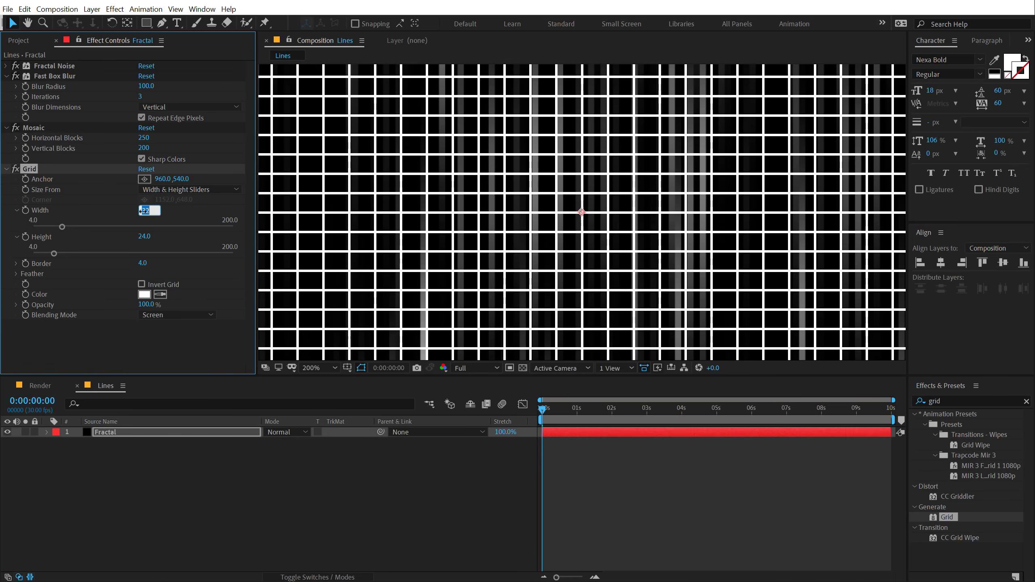
type("9.6")
left_click(149, 236)
type("1300")
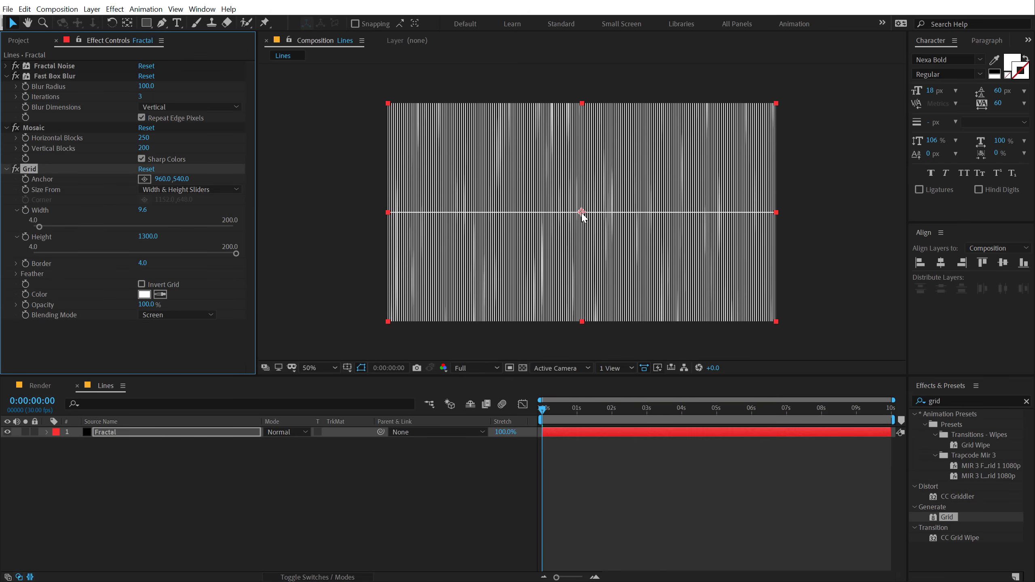
left_click_drag(581, 213, 581, 99)
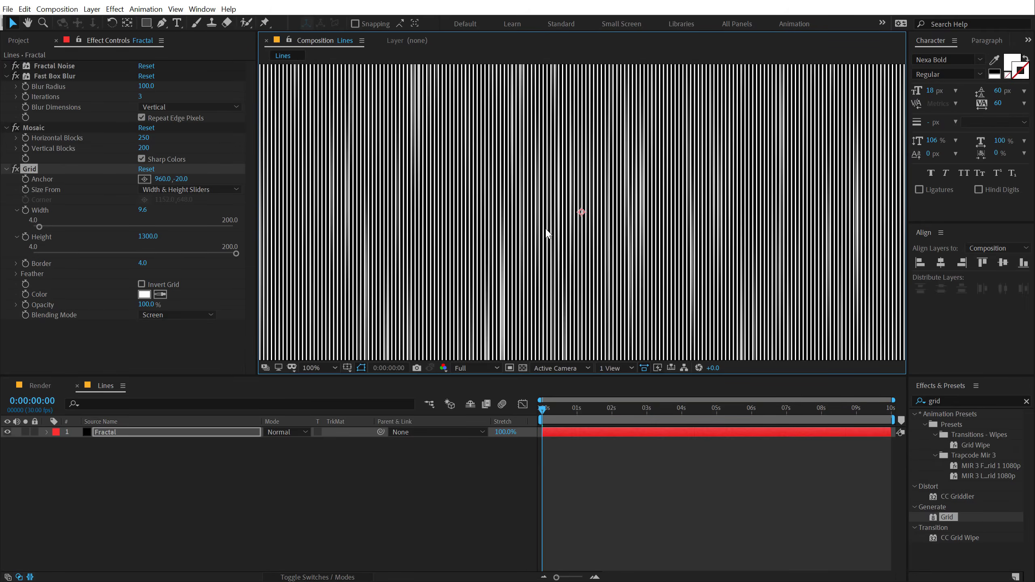
Make the grid black with cell width 9 and nest Lines inside the Render composition.
left_click(144, 295)
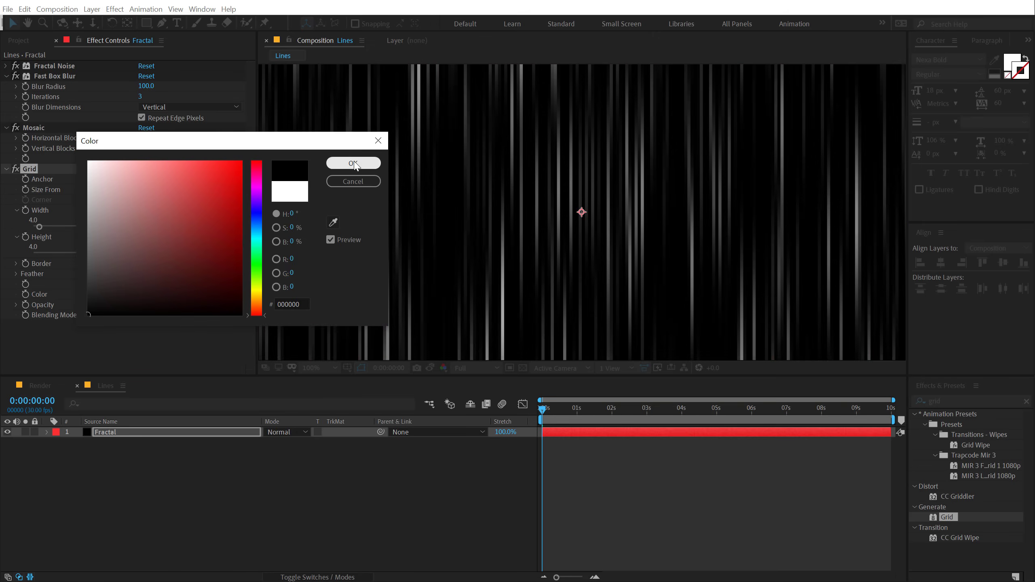
left_click(353, 163)
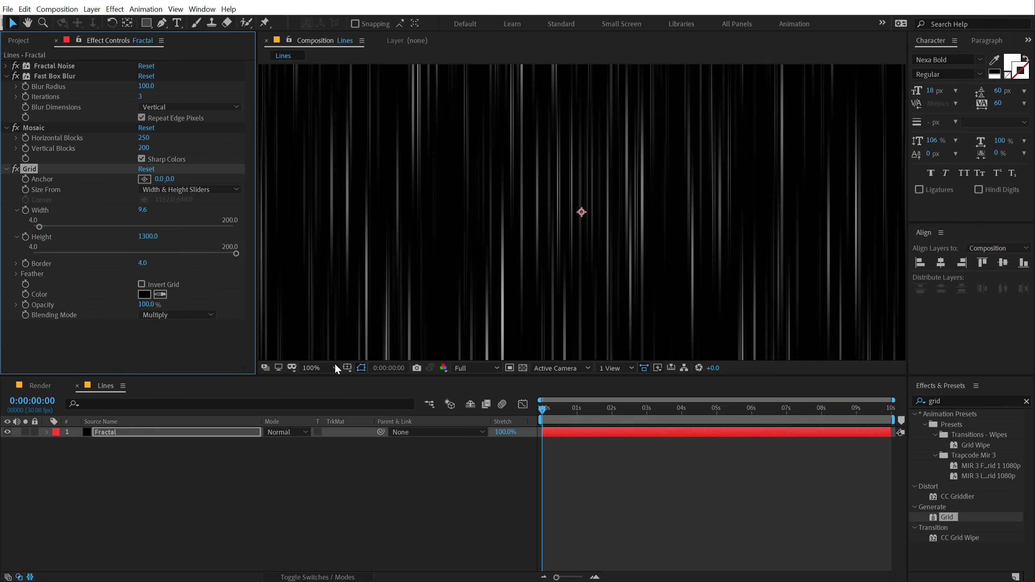
mouse_move(251, 191)
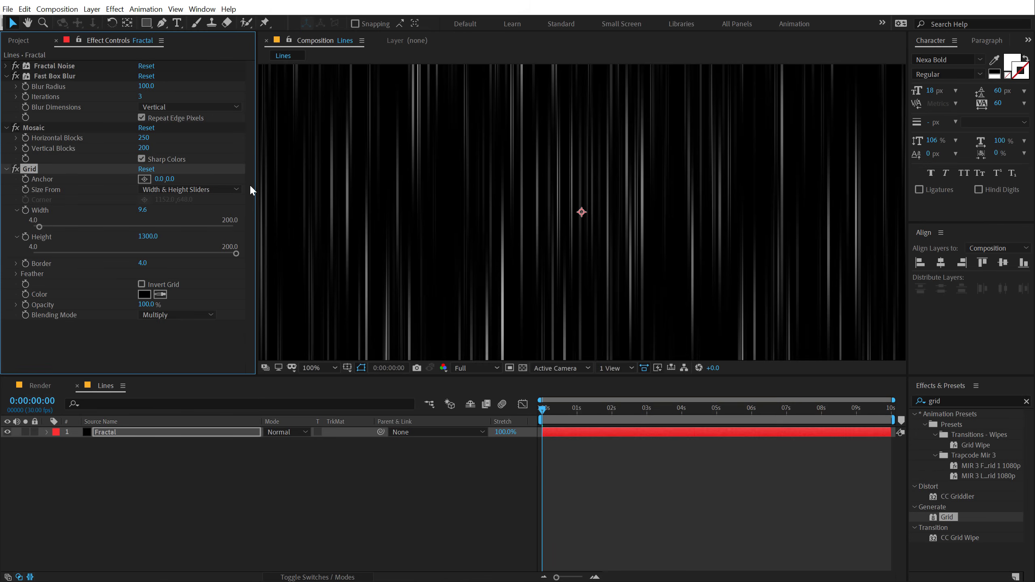
left_click(148, 210)
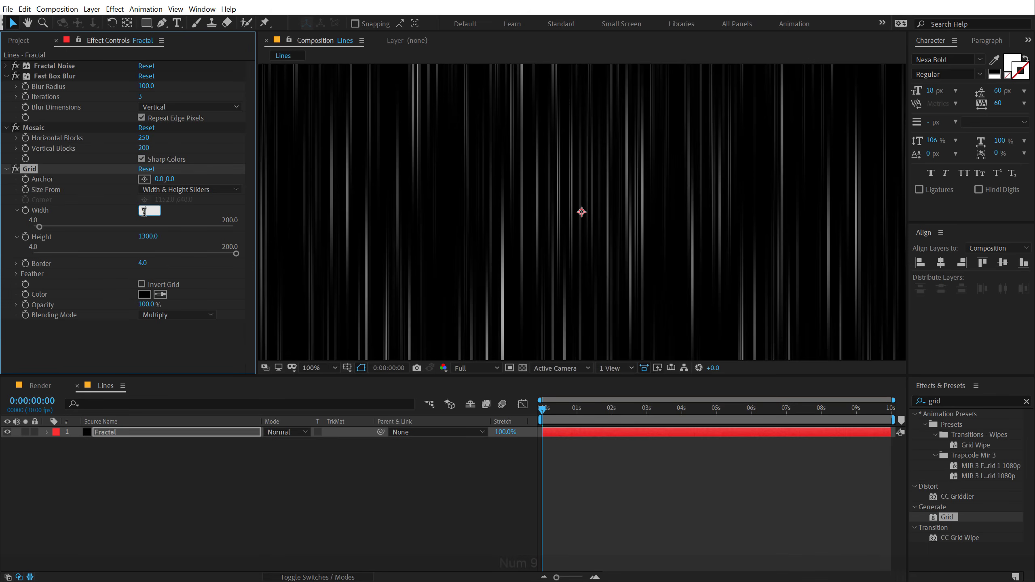
type("9.0")
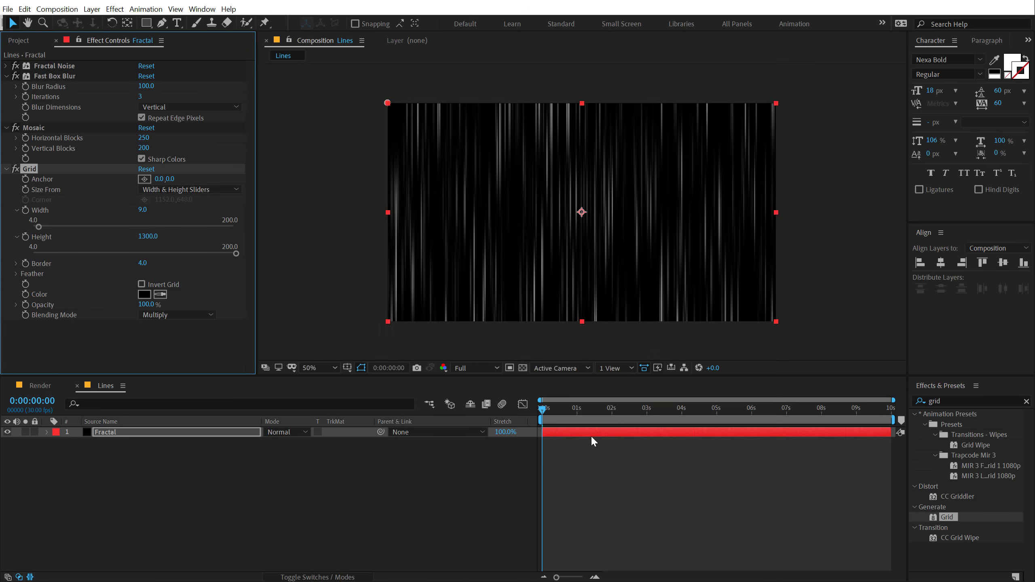
left_click(666, 408)
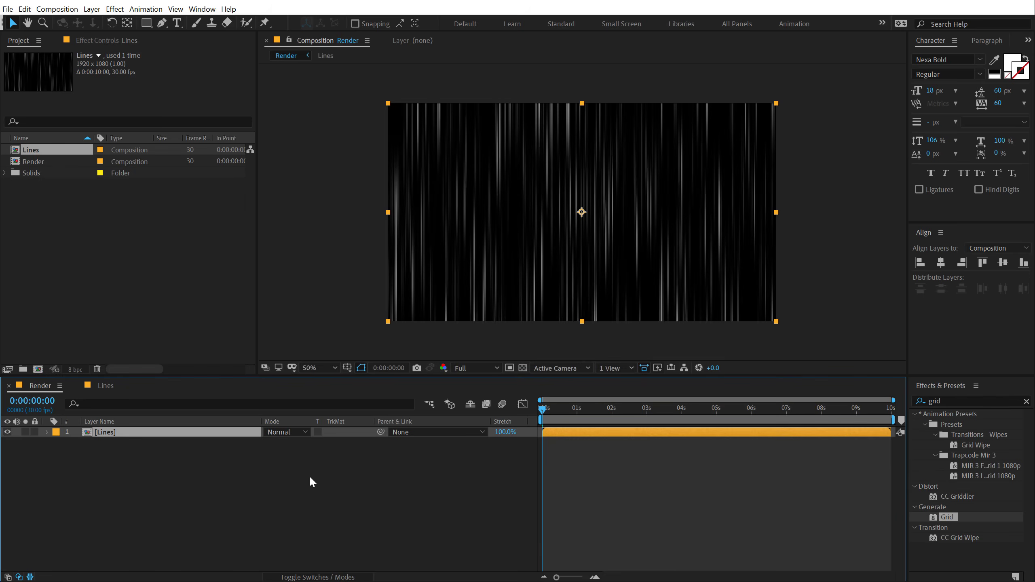
mouse_move(410, 398)
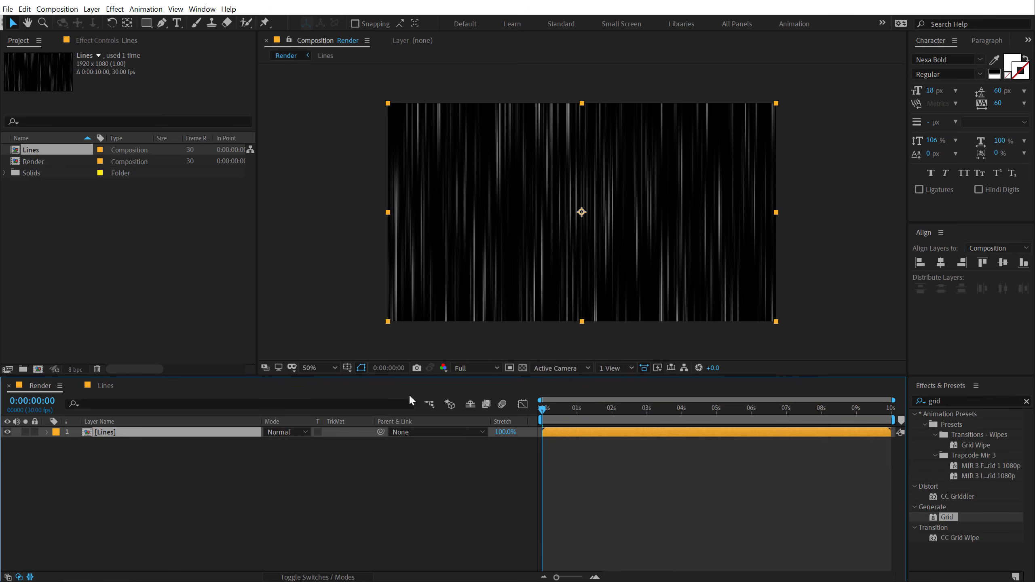
Mask the Lines layer to a diamond and curve its sides inward into a four-pointed star.
left_click(362, 368)
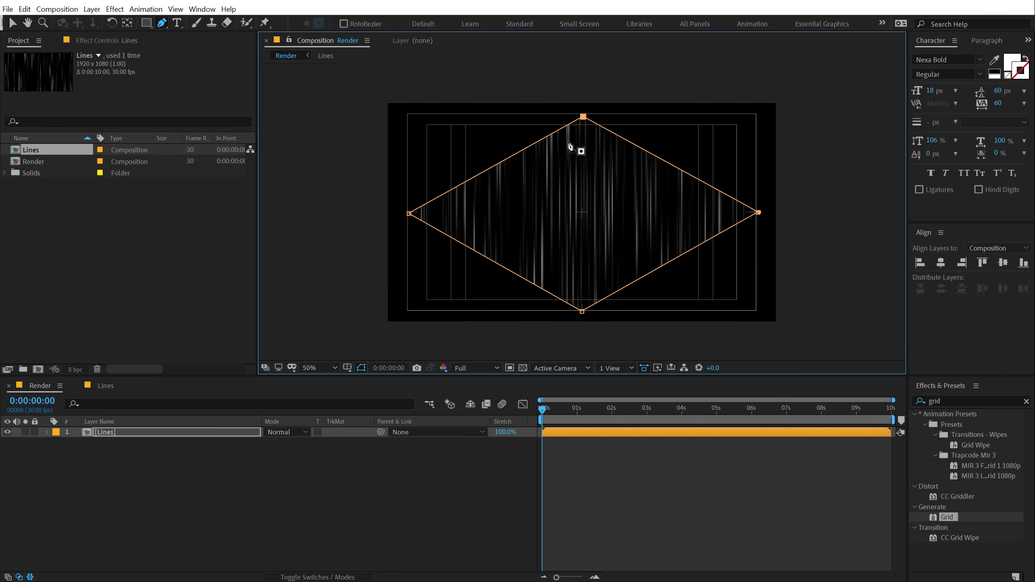
mouse_move(674, 169)
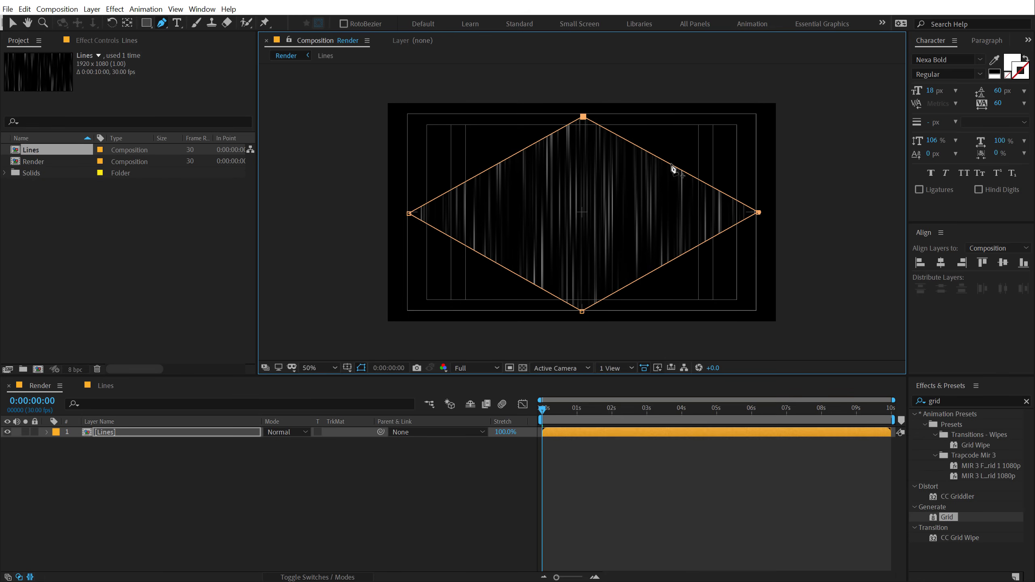
left_click(161, 22)
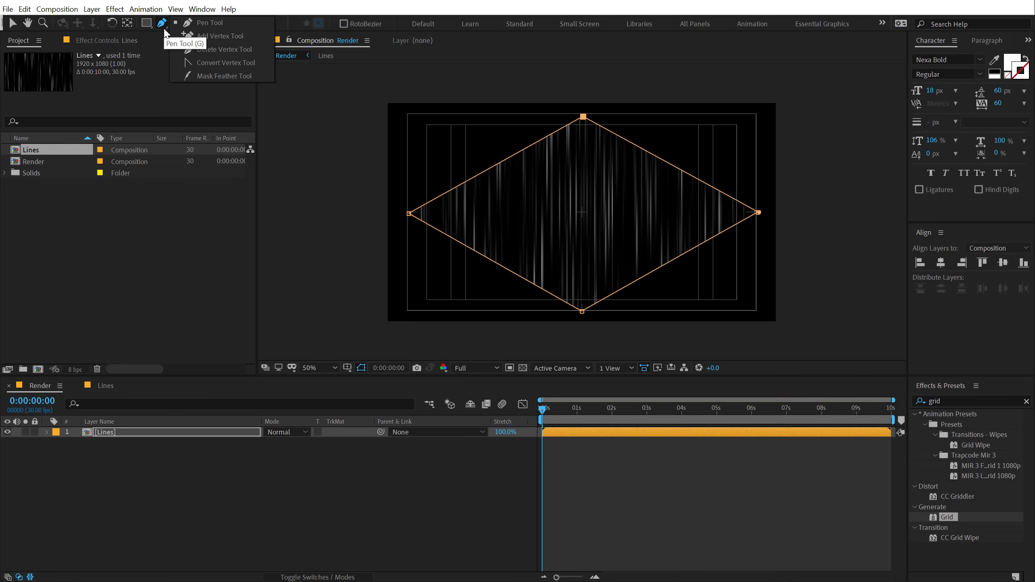
left_click(162, 23)
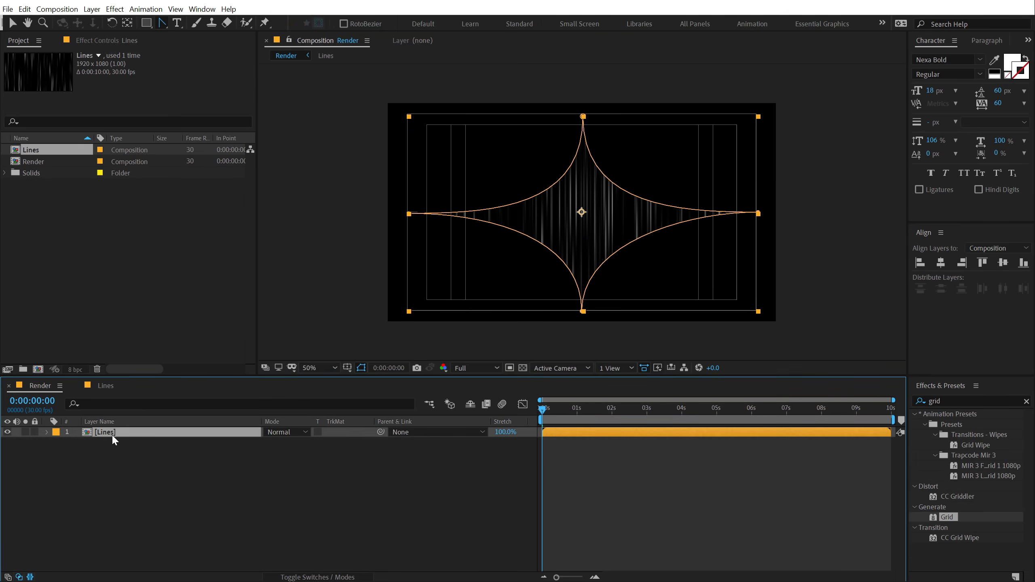
Feather the star mask to about 384 pixels and collapse the layer.
left_click(47, 432)
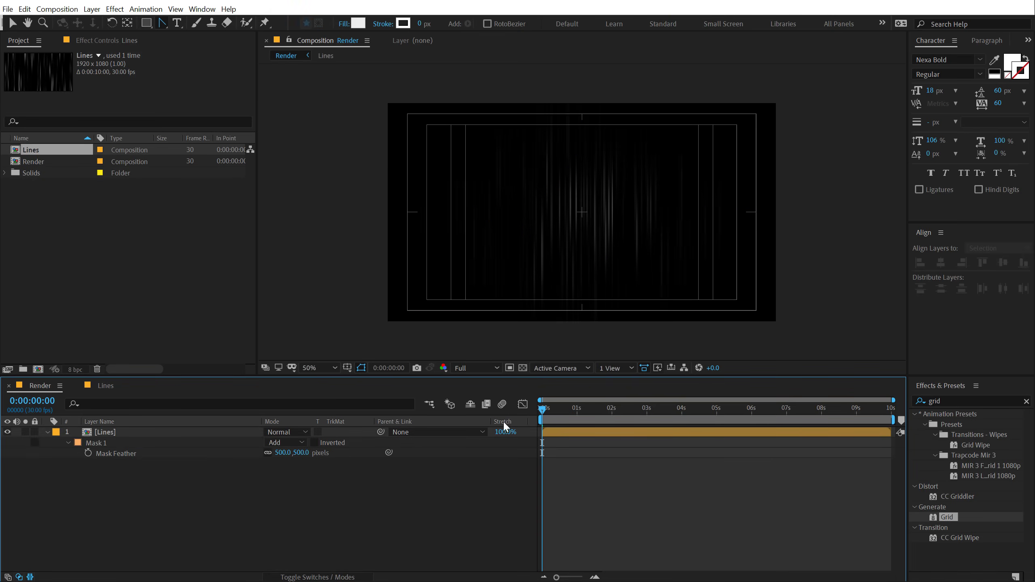
left_click(311, 368)
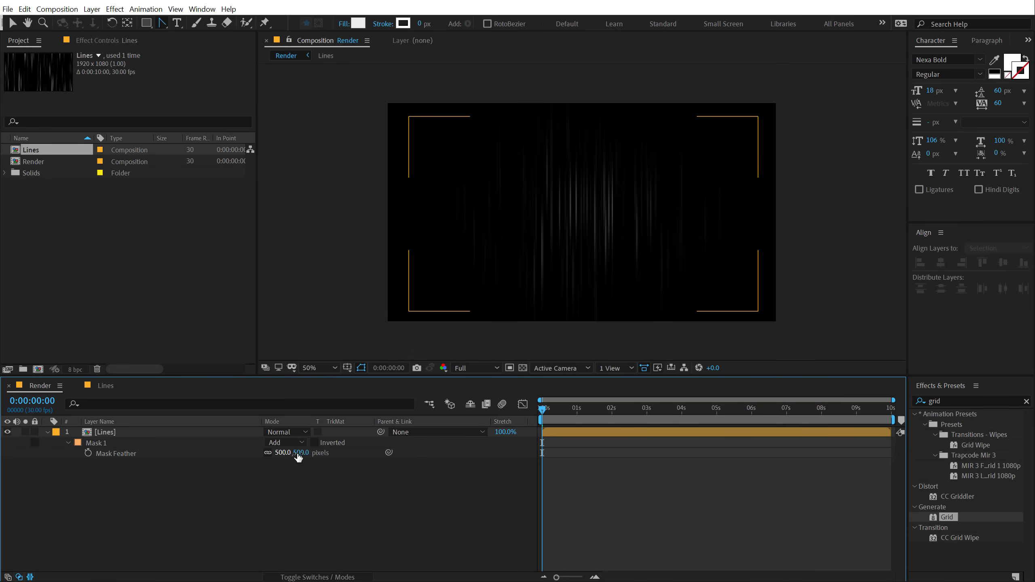
left_click_drag(297, 452, 287, 452)
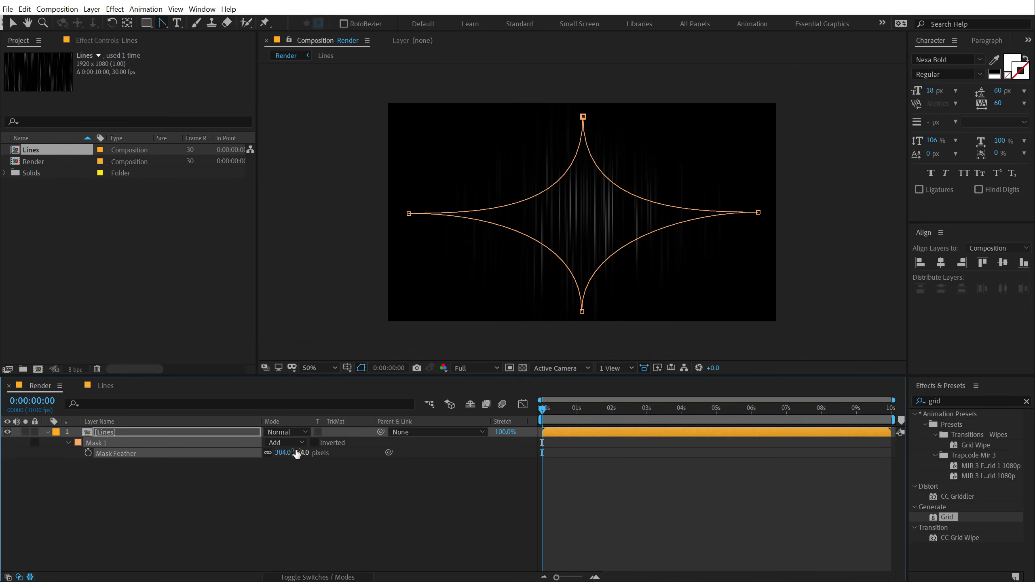
key("Backspace")
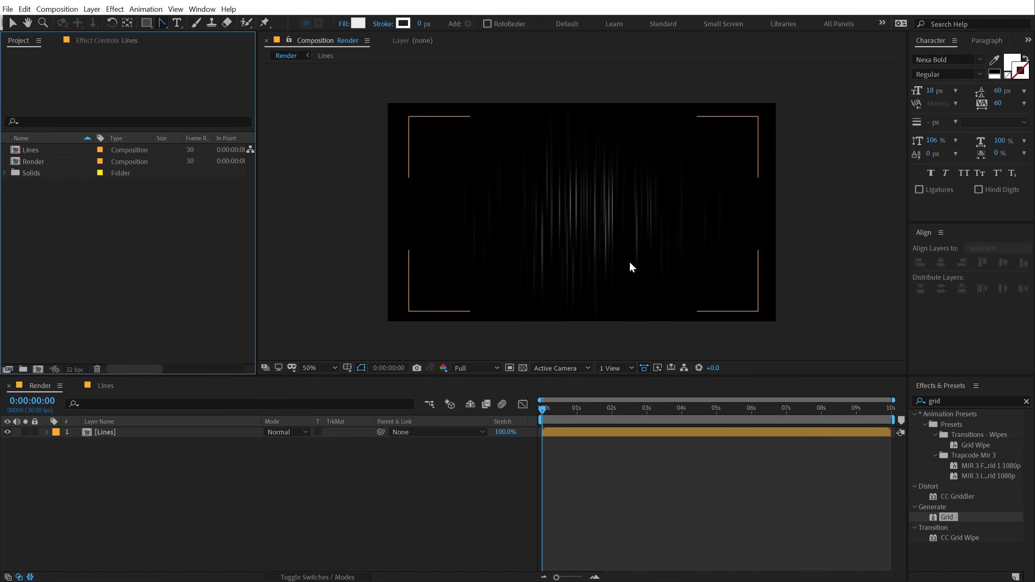
mouse_move(533, 236)
type("B")
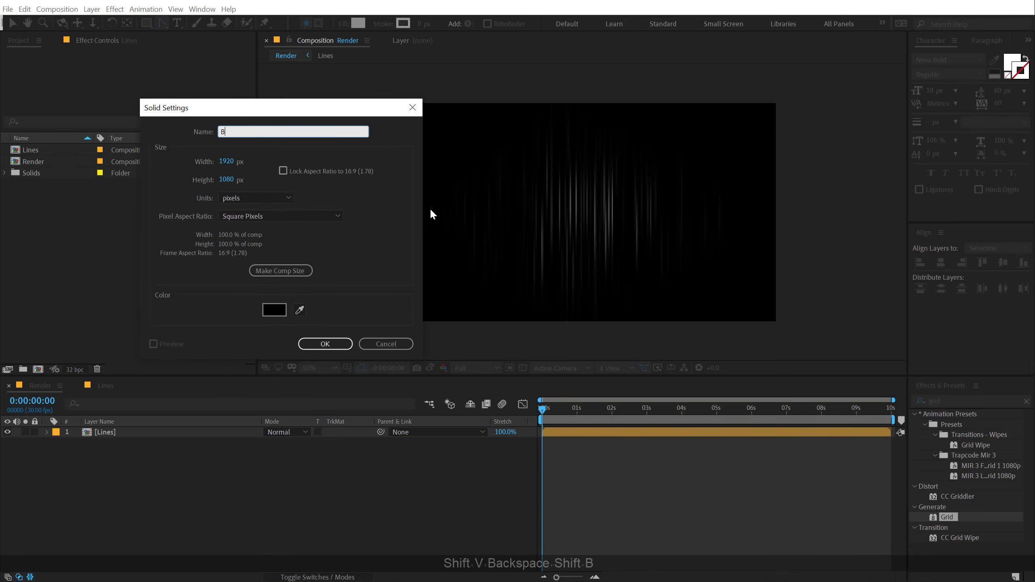
Create a black BG solid under Lines and steepen the Curves to brighten the streaks.
left_click(324, 343)
type("curv")
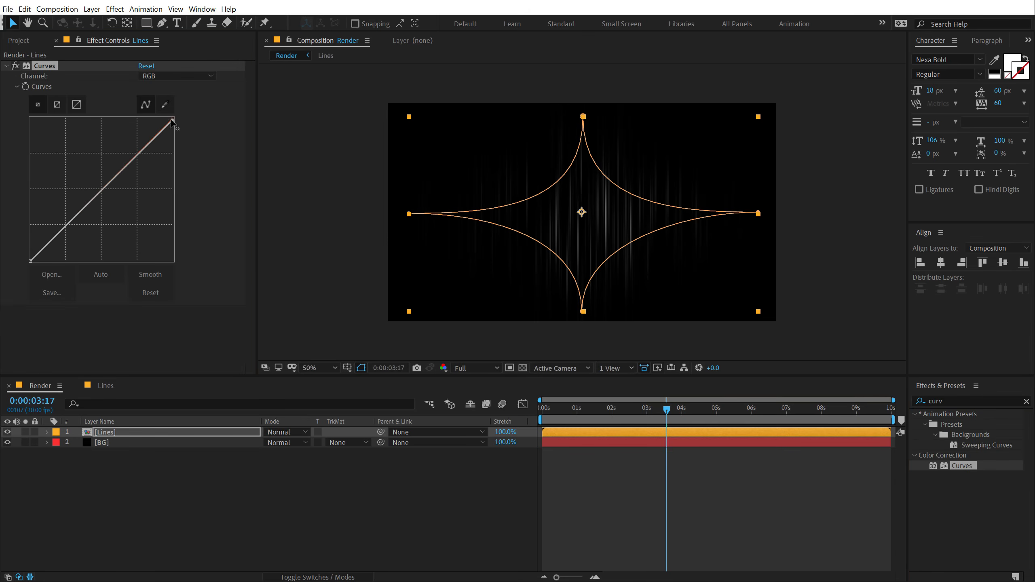
left_click_drag(173, 121, 110, 115)
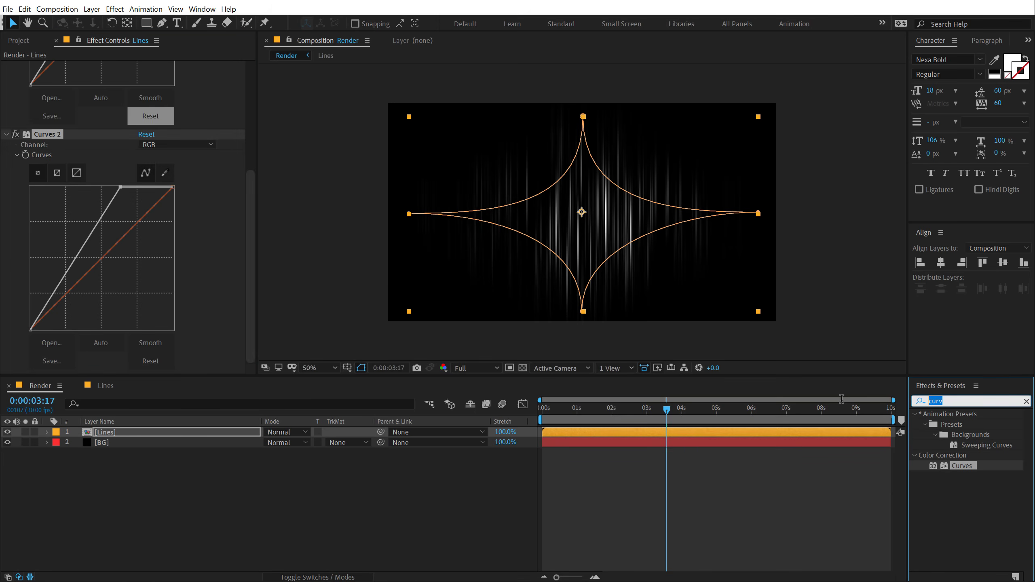
Apply CC Toner to Lines with FFAA00 highlights and deep orange midtones.
type("cc to")
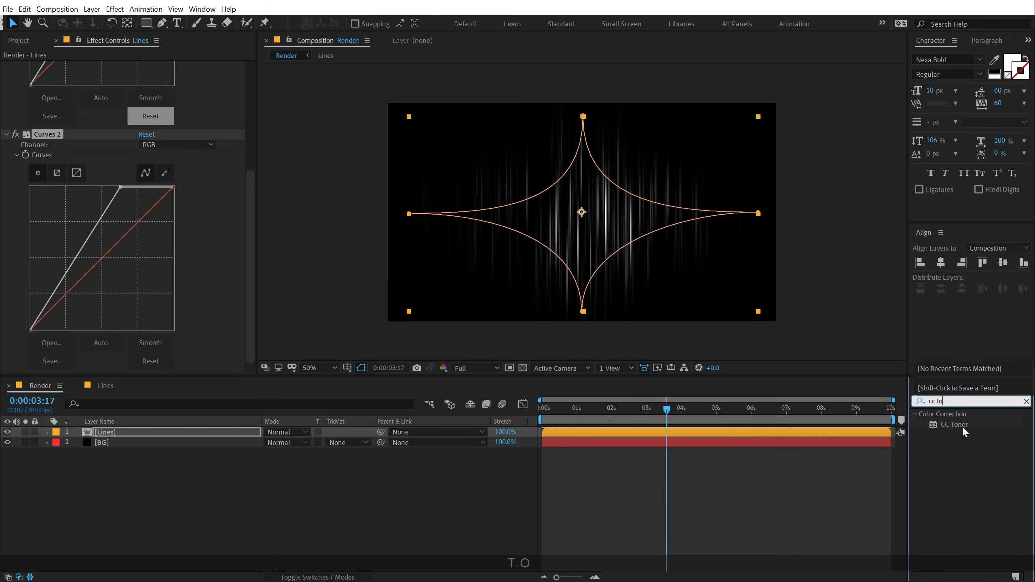
double_click(954, 424)
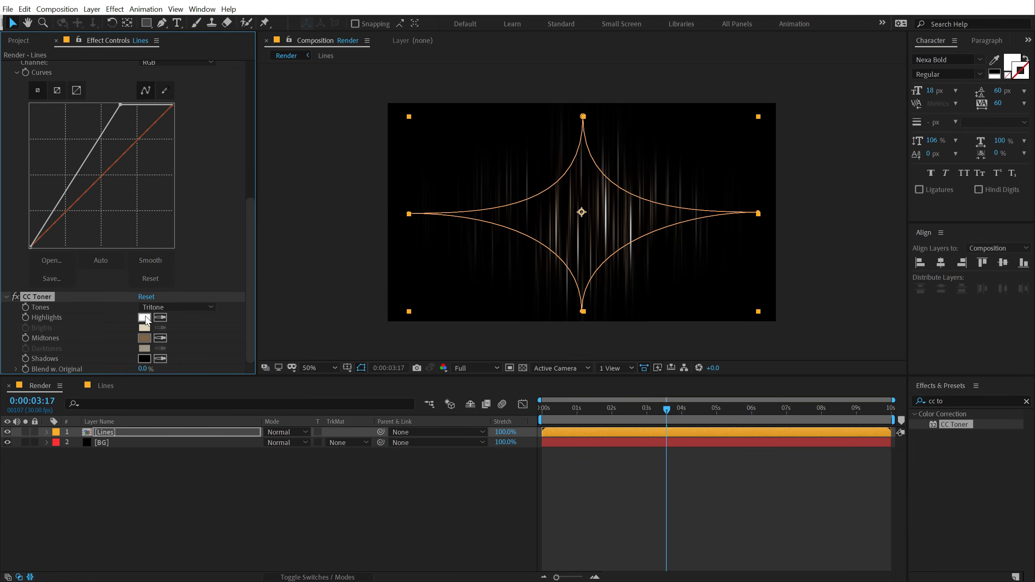
left_click(144, 317)
type("FFAA00")
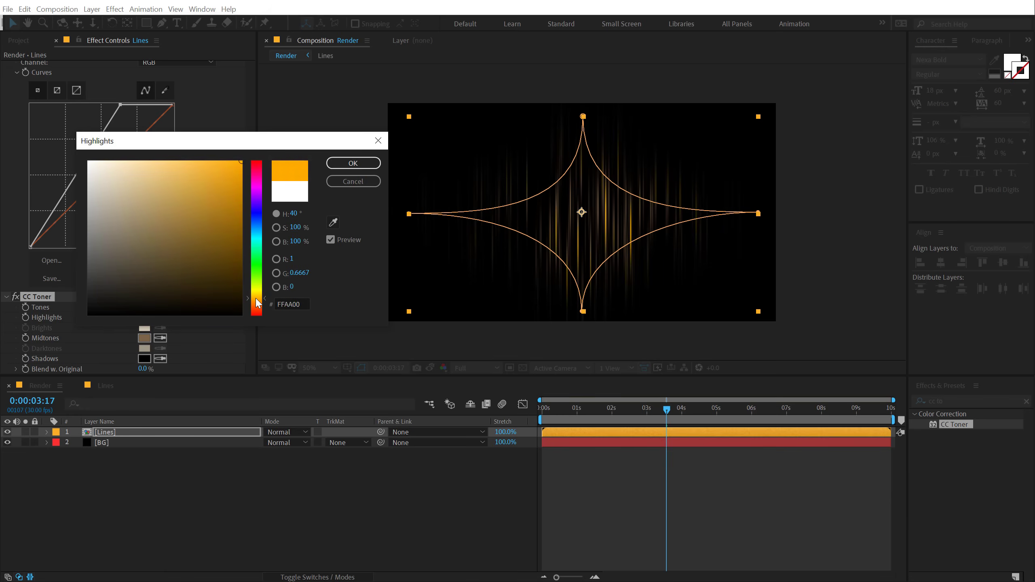
left_click(352, 163)
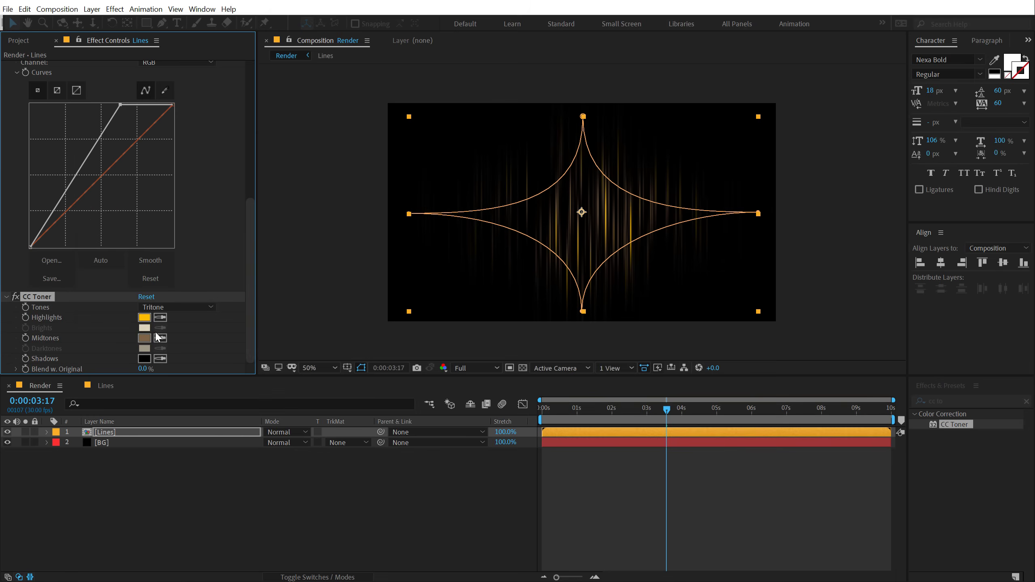
left_click(145, 338)
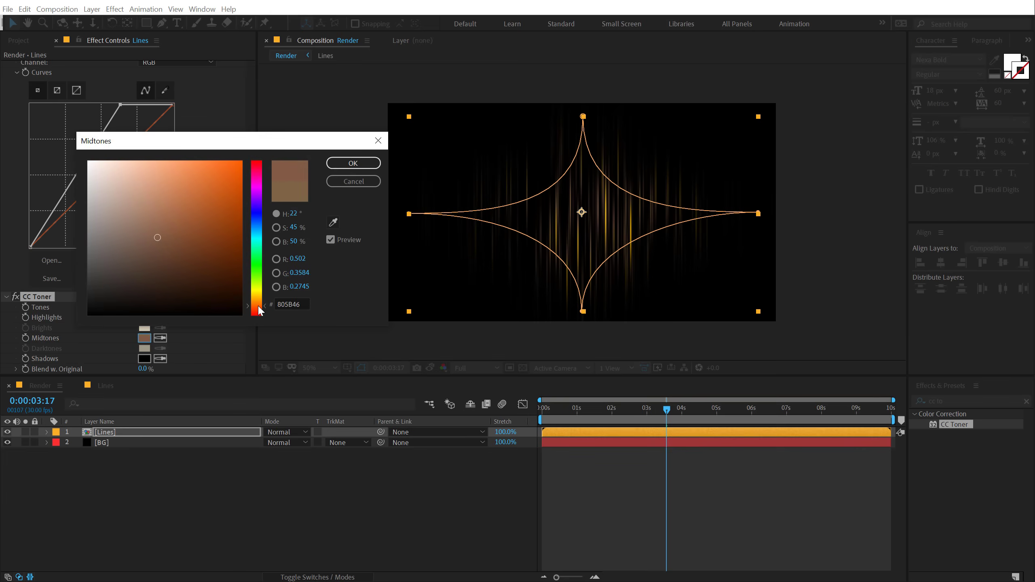
left_click(353, 163)
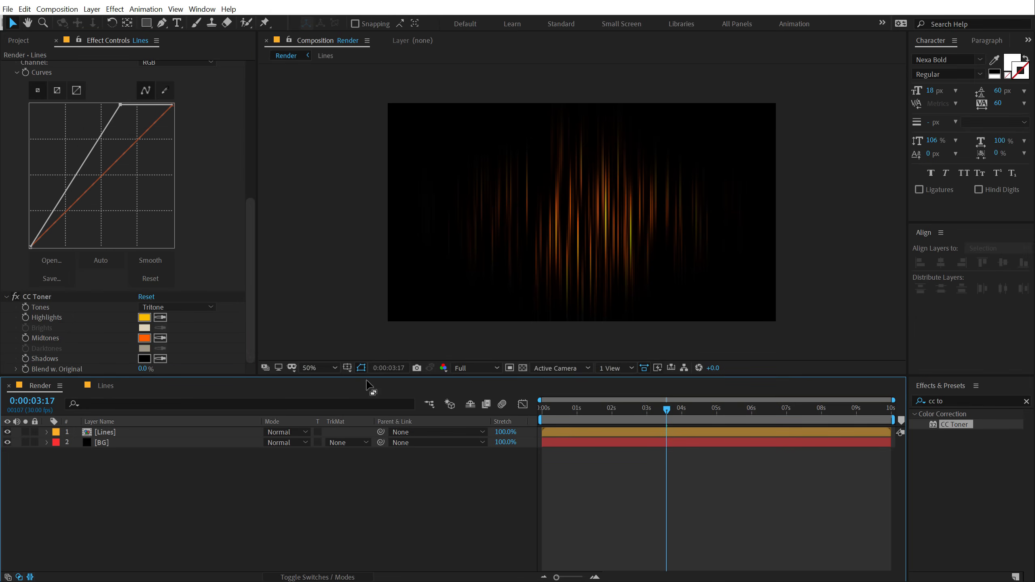
mouse_move(116, 487)
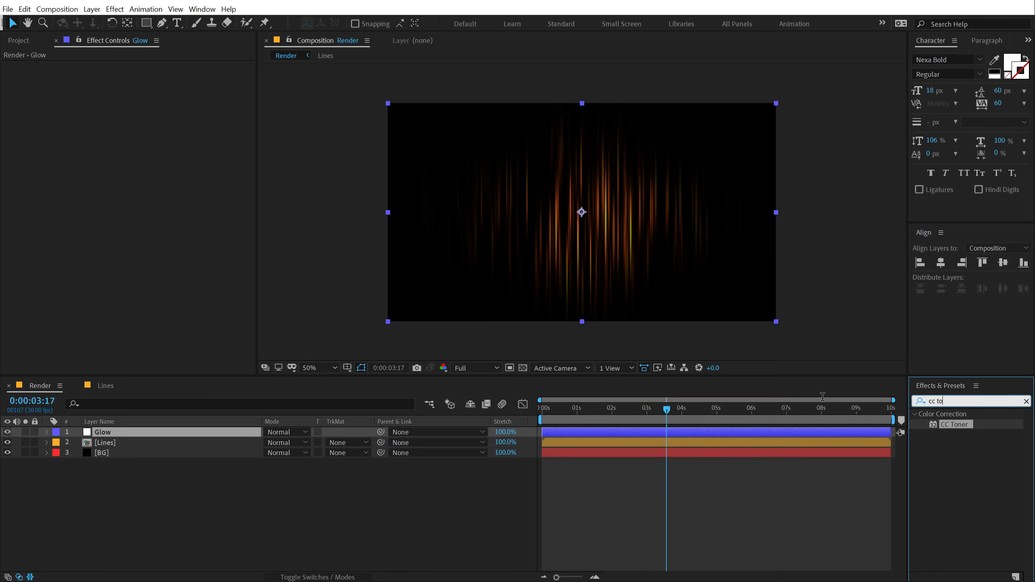
Set up the Glow layer's second glow with a wide radius, intensity about 2.2 and adjusted threshold.
type("glow")
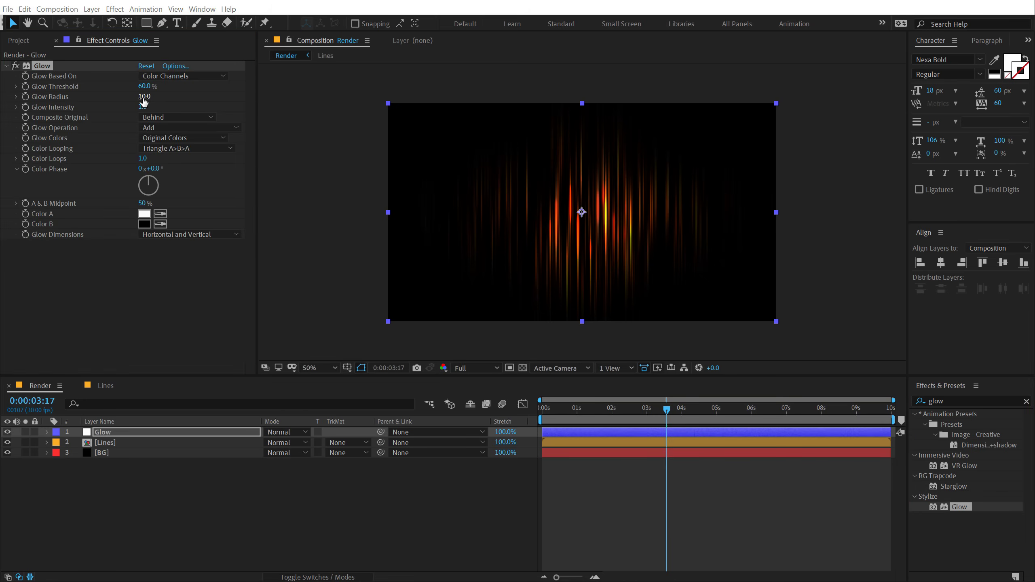
type("150")
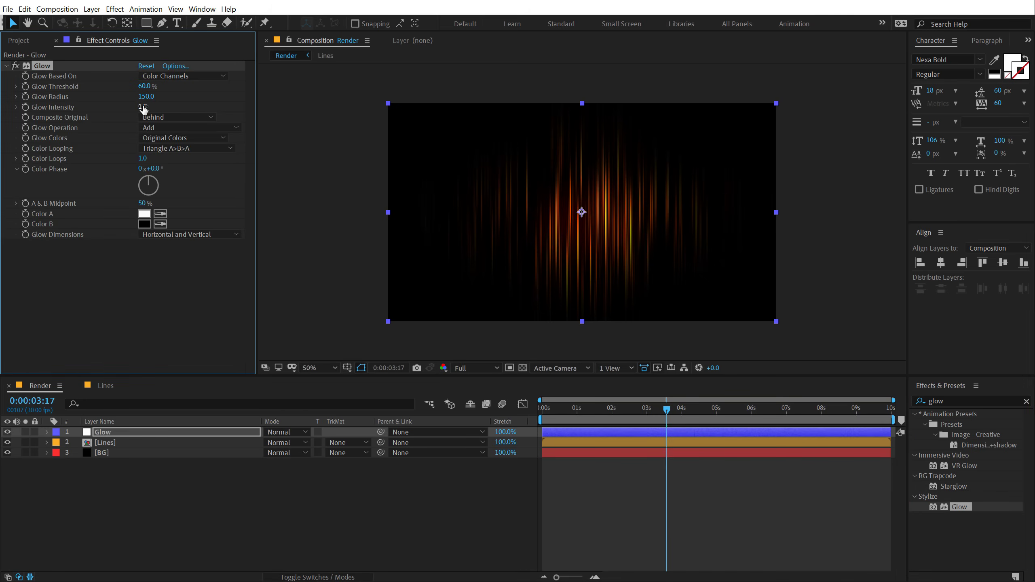
left_click_drag(142, 106, 152, 107)
type("750")
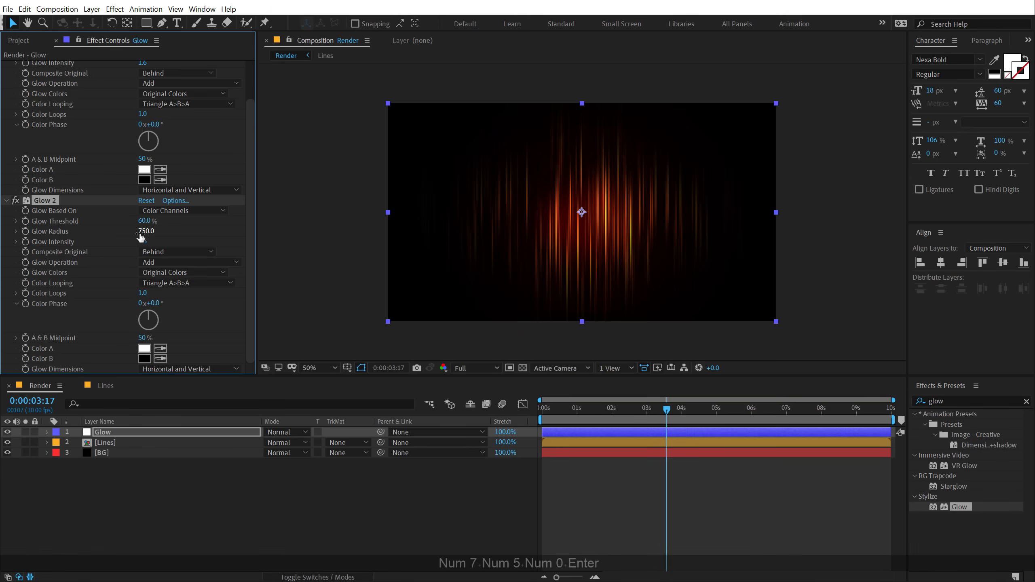
type("2.2")
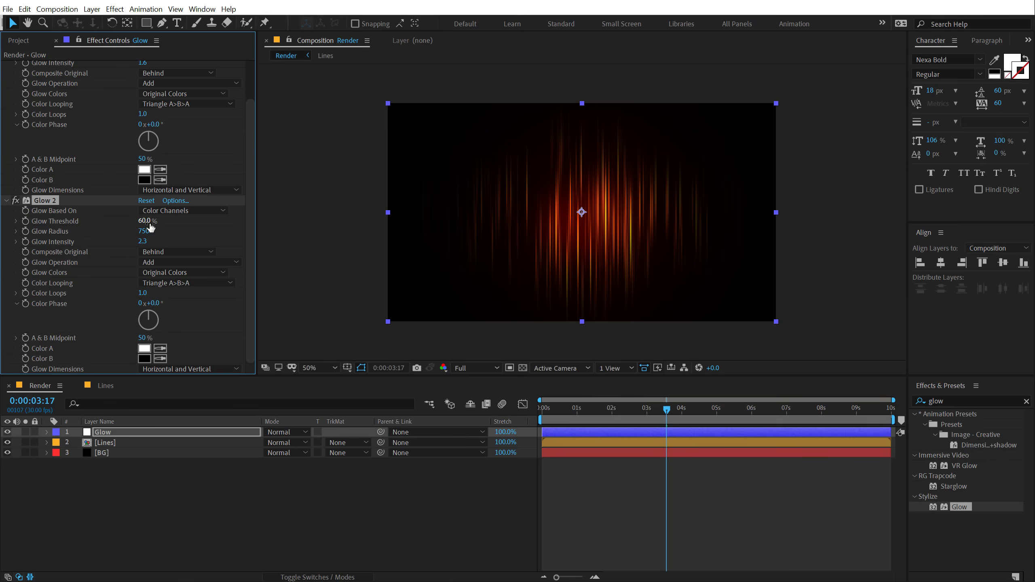
left_click_drag(145, 229, 152, 228)
type("40")
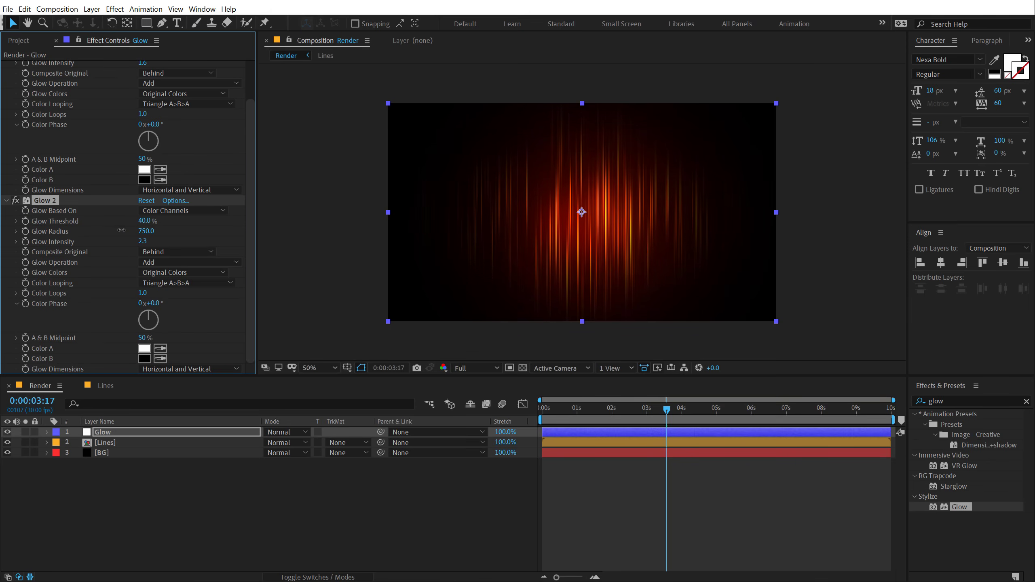
left_click(104, 443)
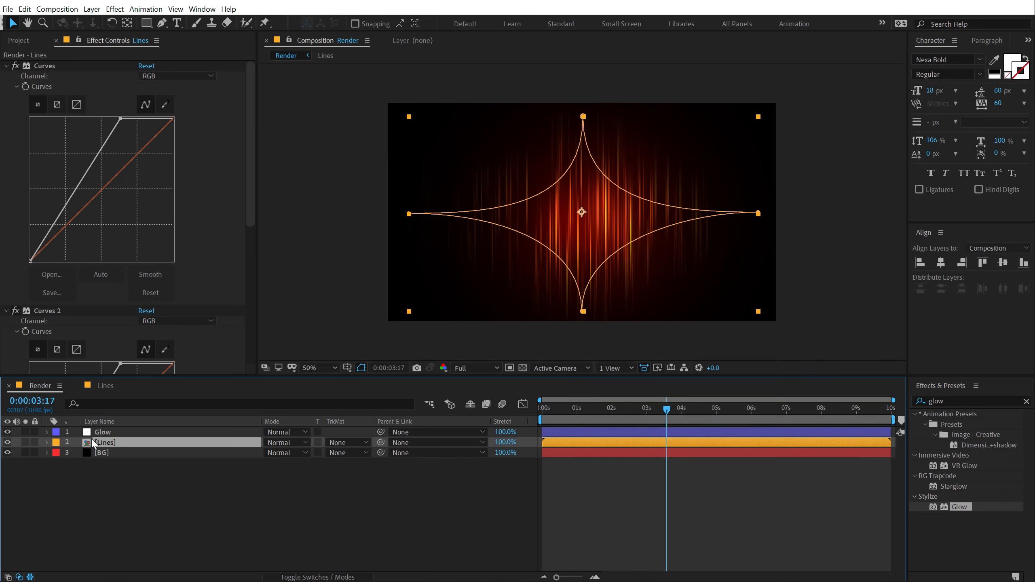
Feather the Lines star mask by 220 px and tone down both glows on the Glow layer.
left_click(45, 443)
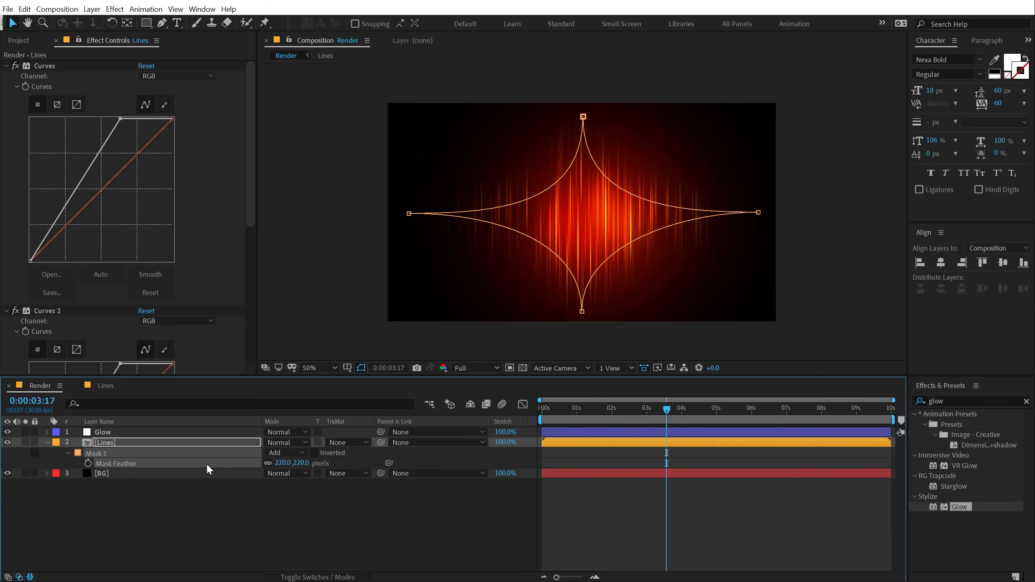
left_click(103, 431)
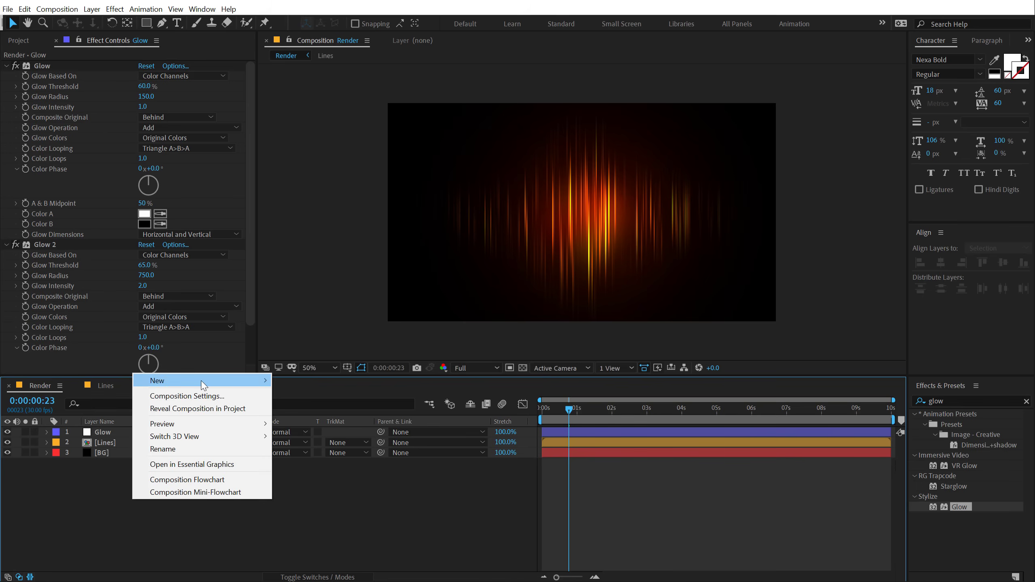
Add a top adjustment layer named Noise carrying a Noise effect at 3%.
left_click(156, 380)
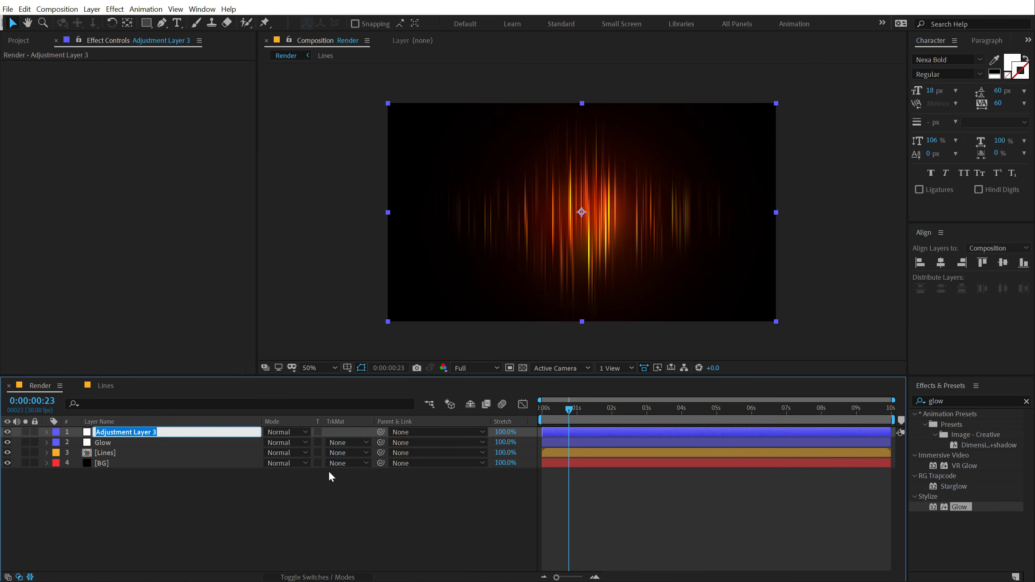
type("Noise")
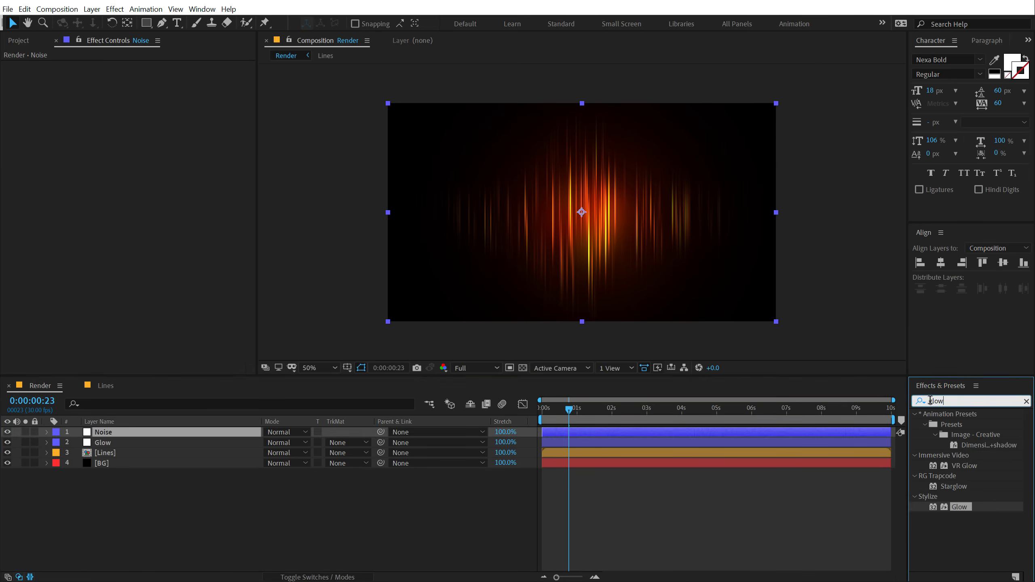
type("noise")
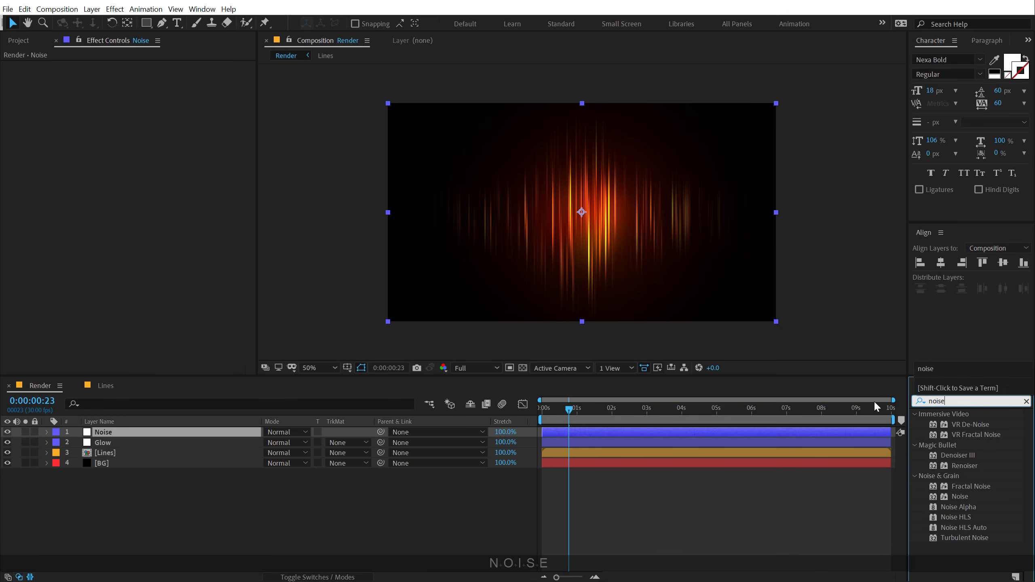
mouse_move(961, 472)
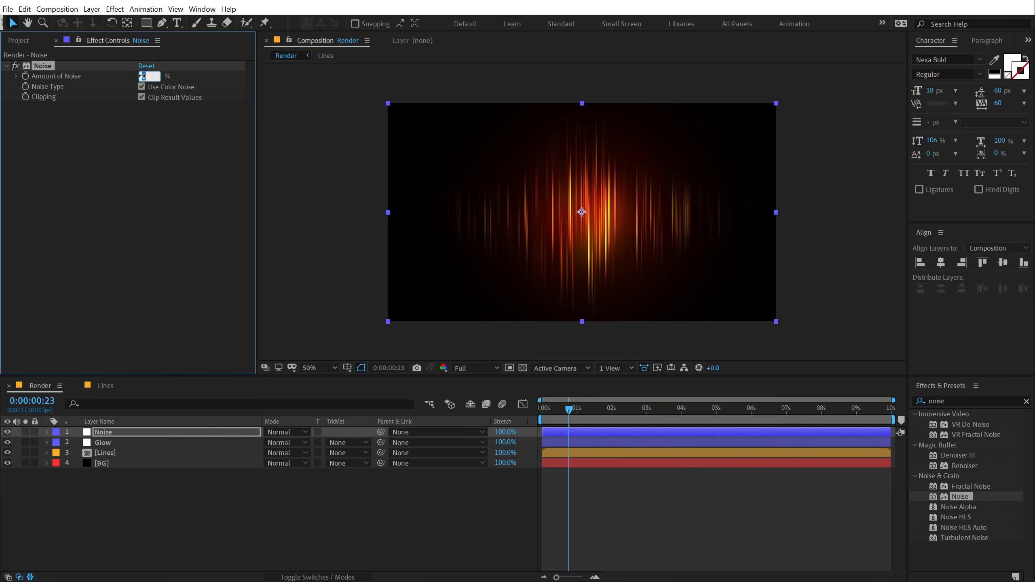
type("3.0")
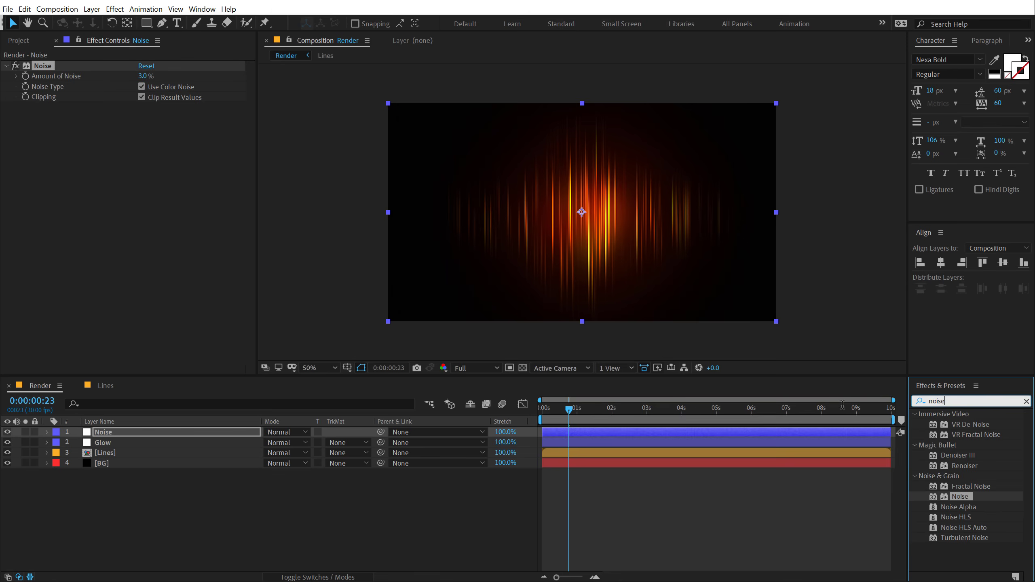
type("curv")
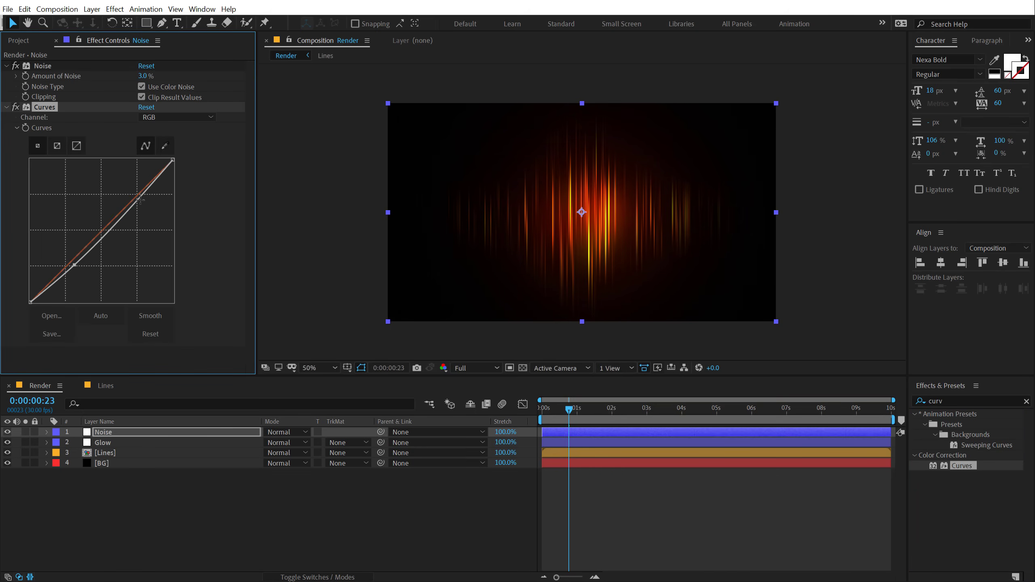
Lift the blue channel curve on the Noise layer's Curves, tinting the dark background bluish.
left_click(176, 116)
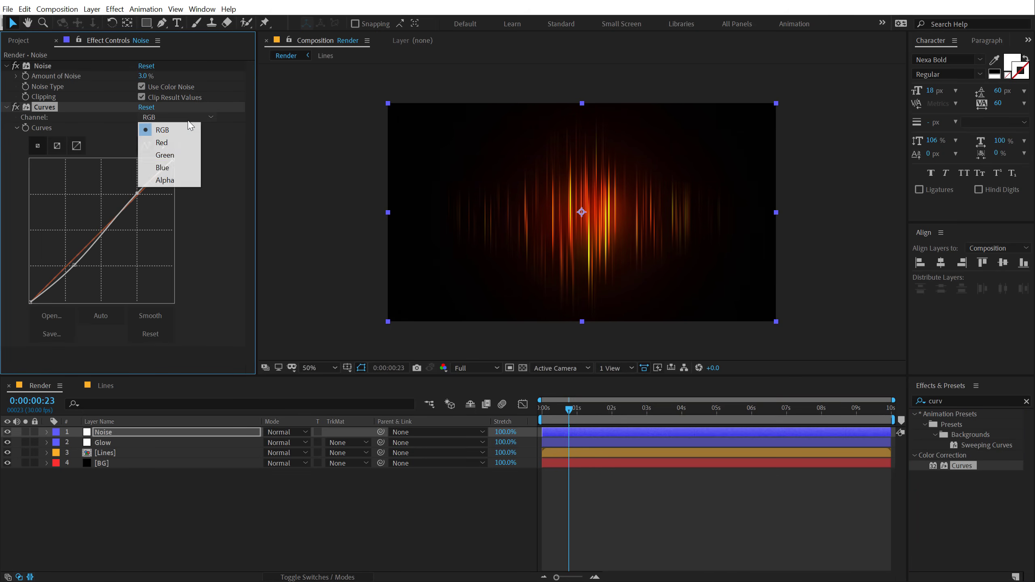
left_click(162, 168)
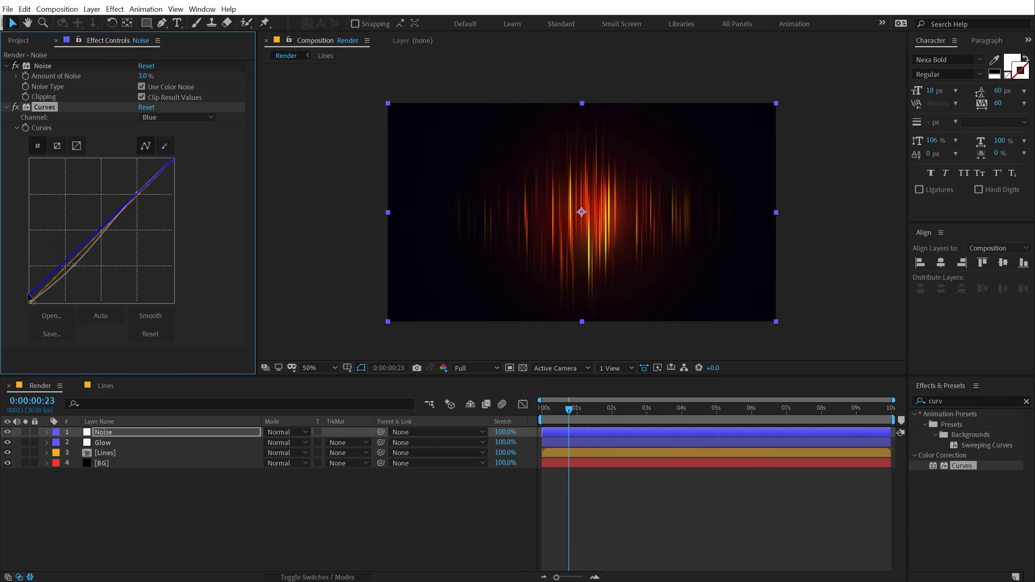
left_click(150, 333)
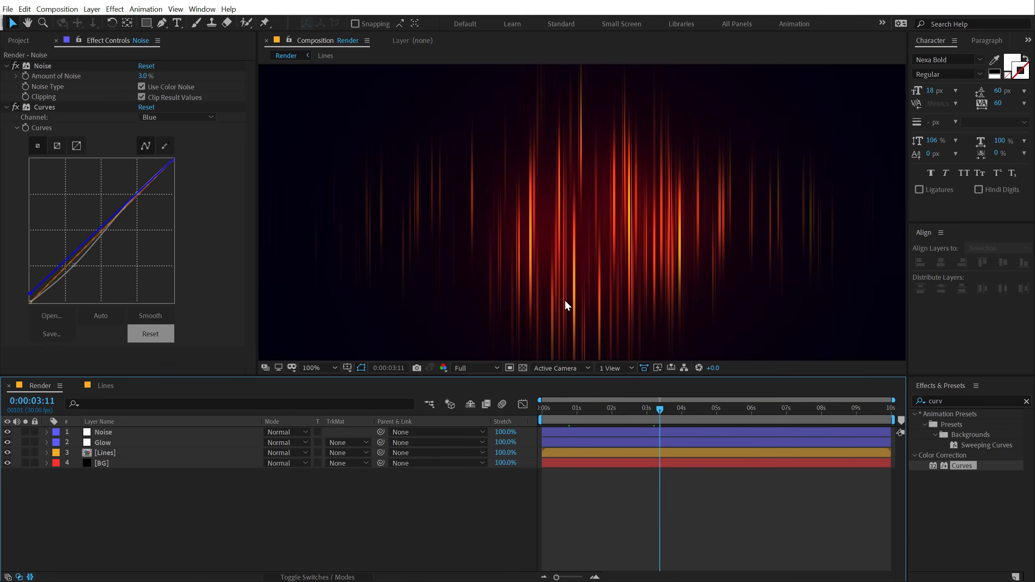
left_click(104, 453)
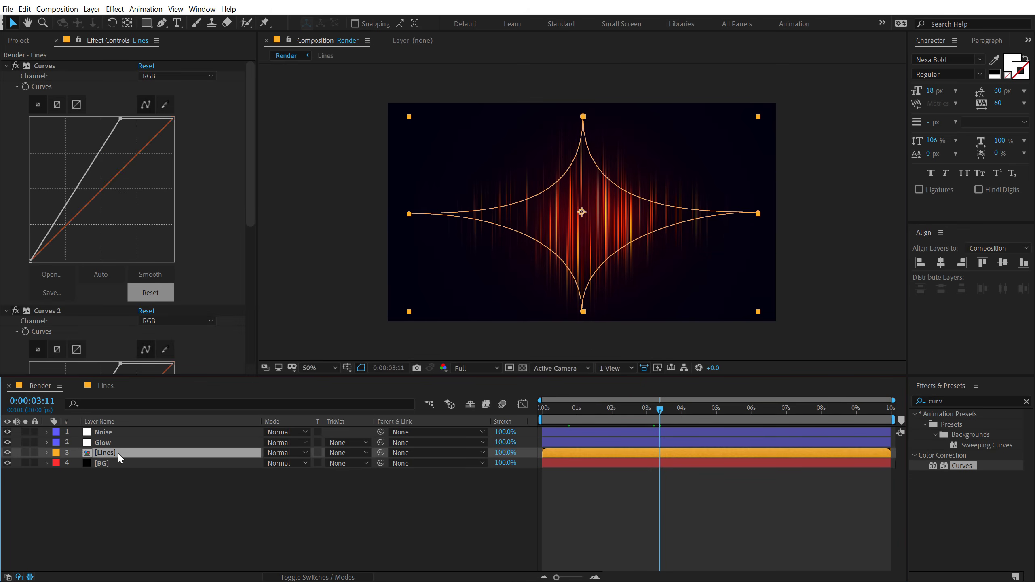
mouse_move(471, 290)
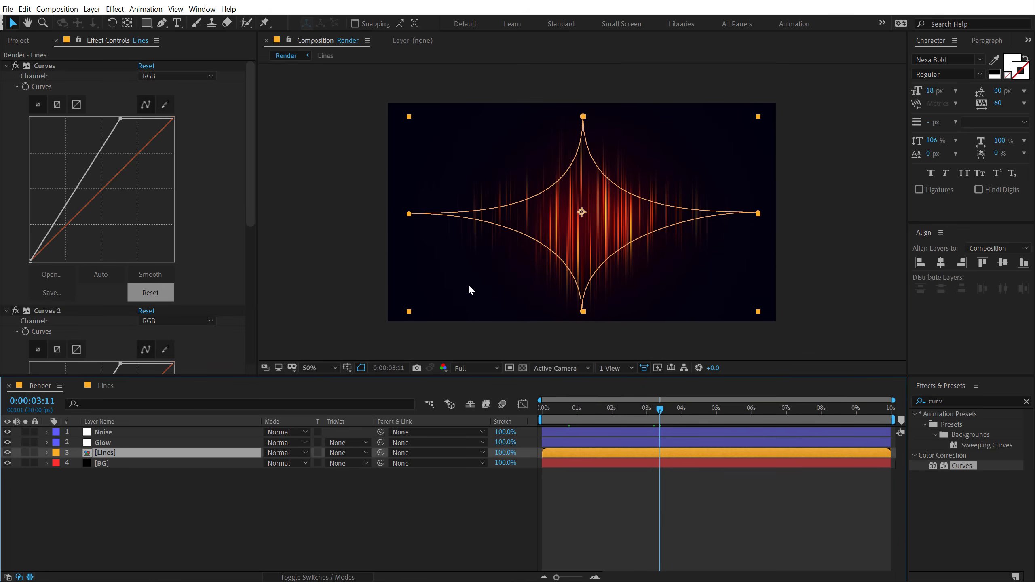
left_click_drag(659, 408, 685, 407)
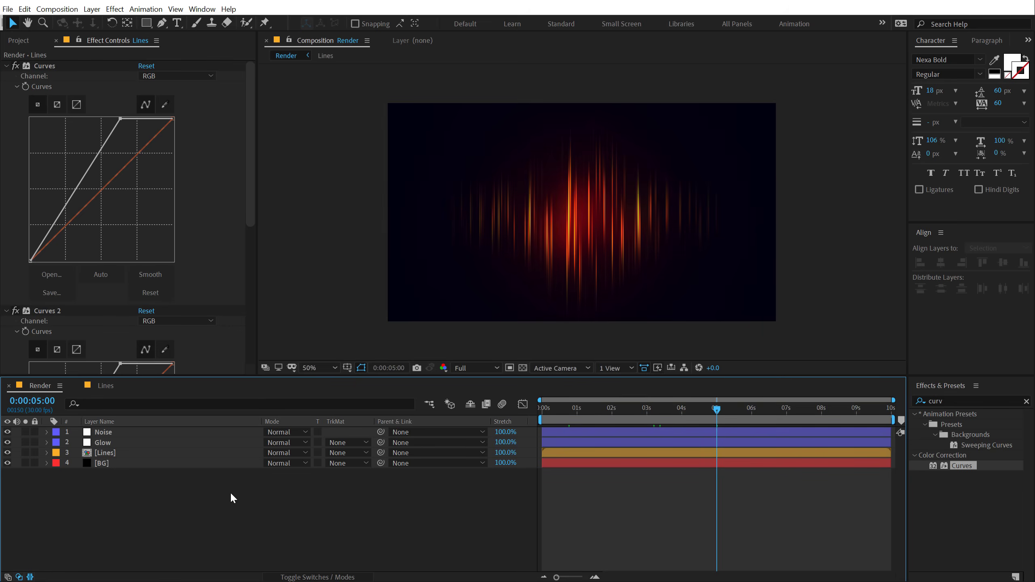
mouse_move(206, 496)
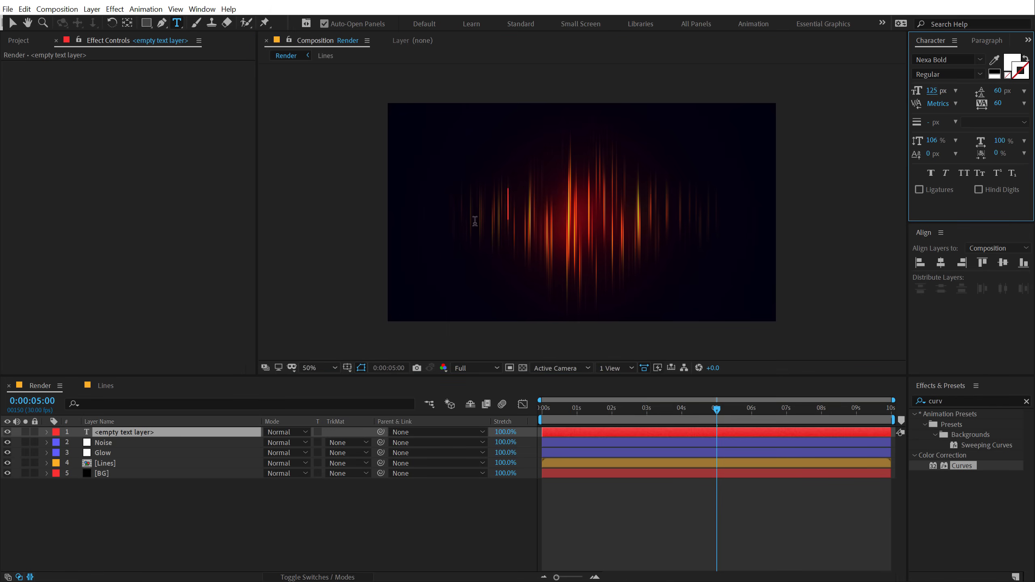
Add a GOOD TIMES text layer set in Integral CF Bold over the streaks.
key("capslock")
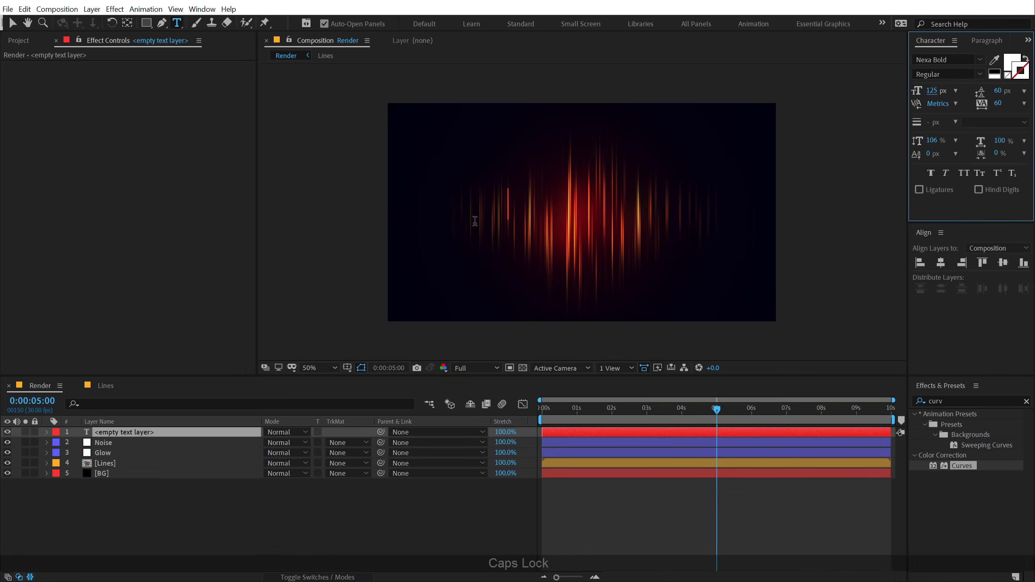
type("GOOD TIMES")
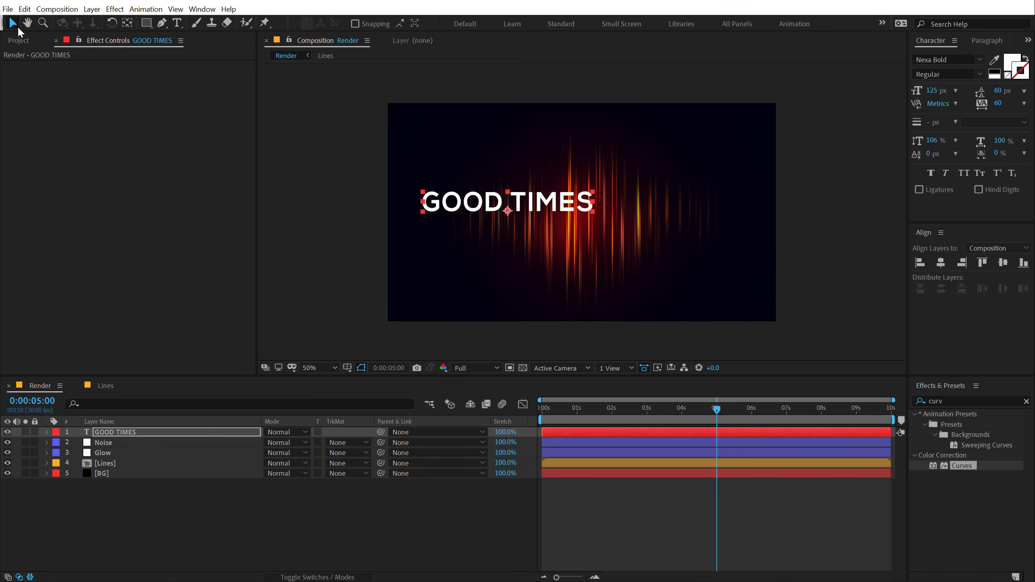
left_click(947, 59)
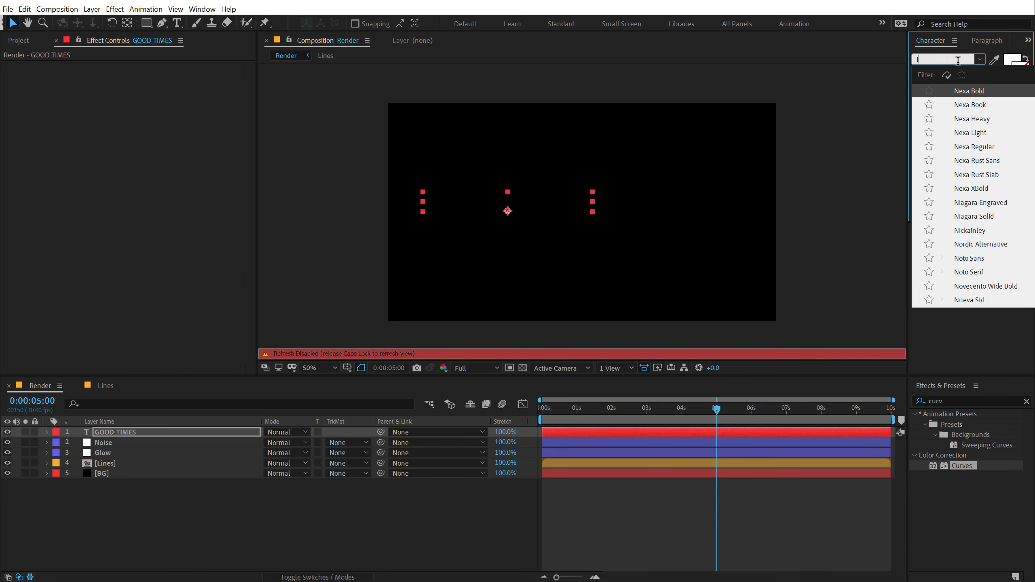
type("INTEG")
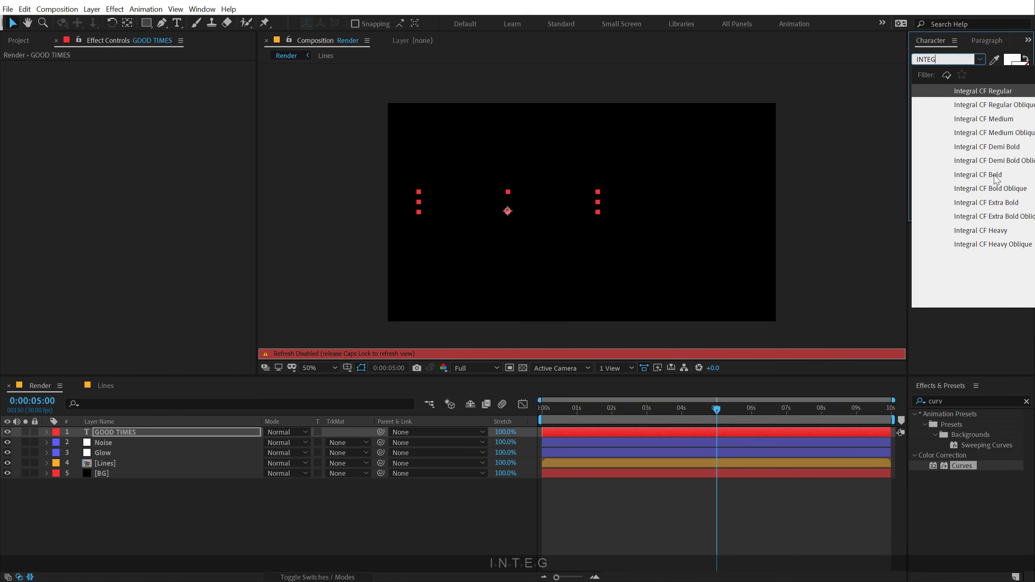
left_click(977, 175)
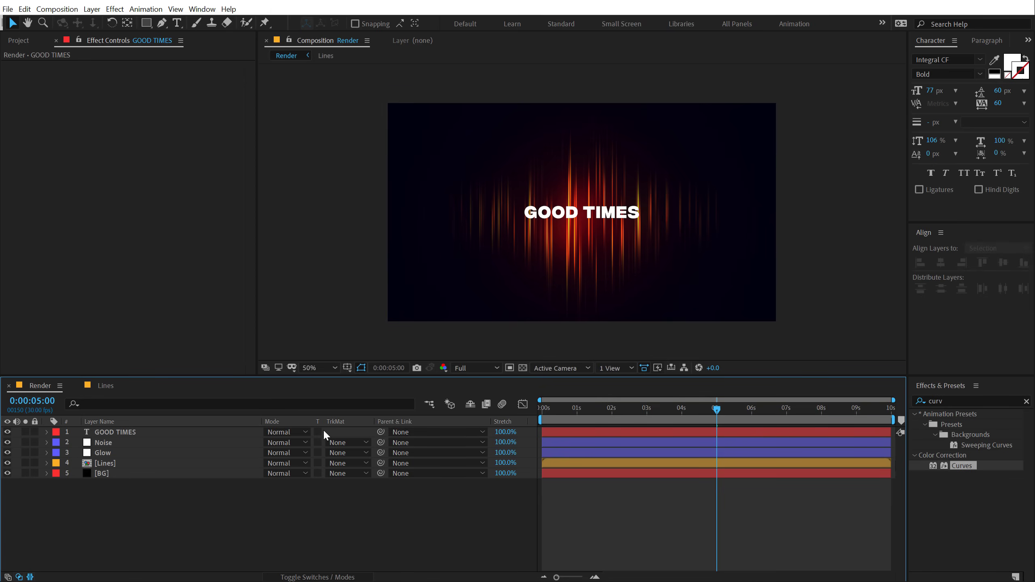
mouse_move(205, 404)
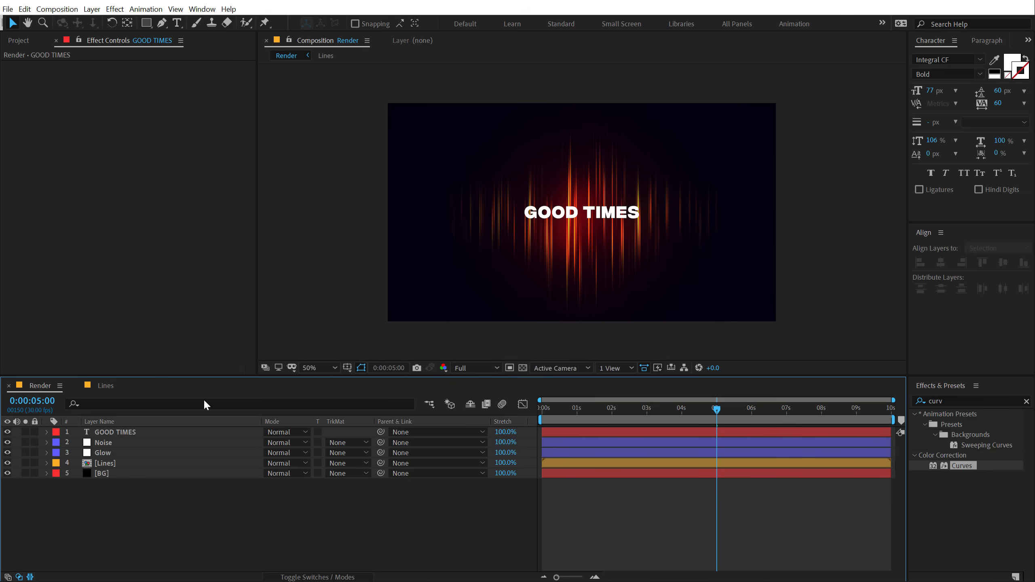
mouse_move(19, 48)
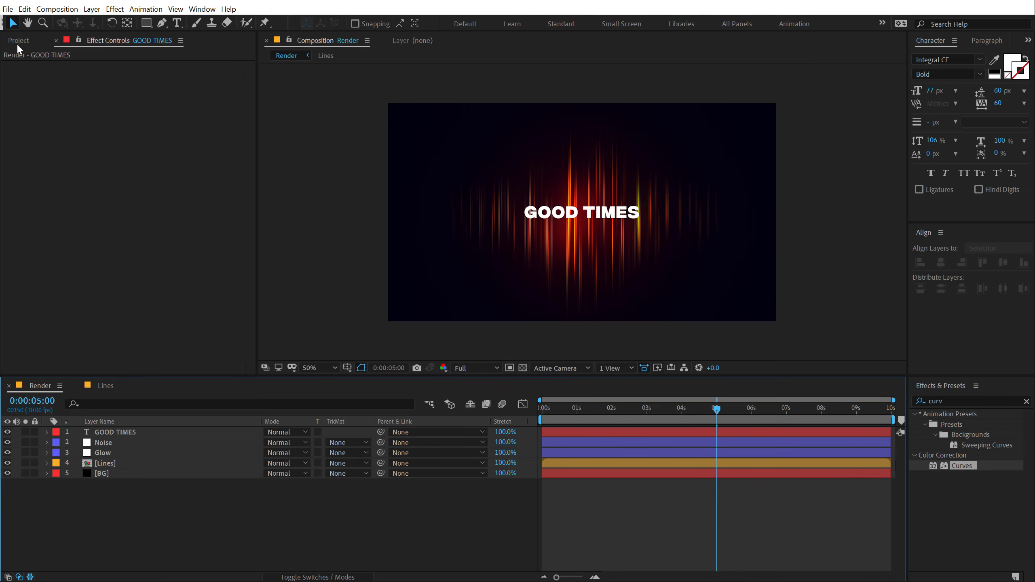